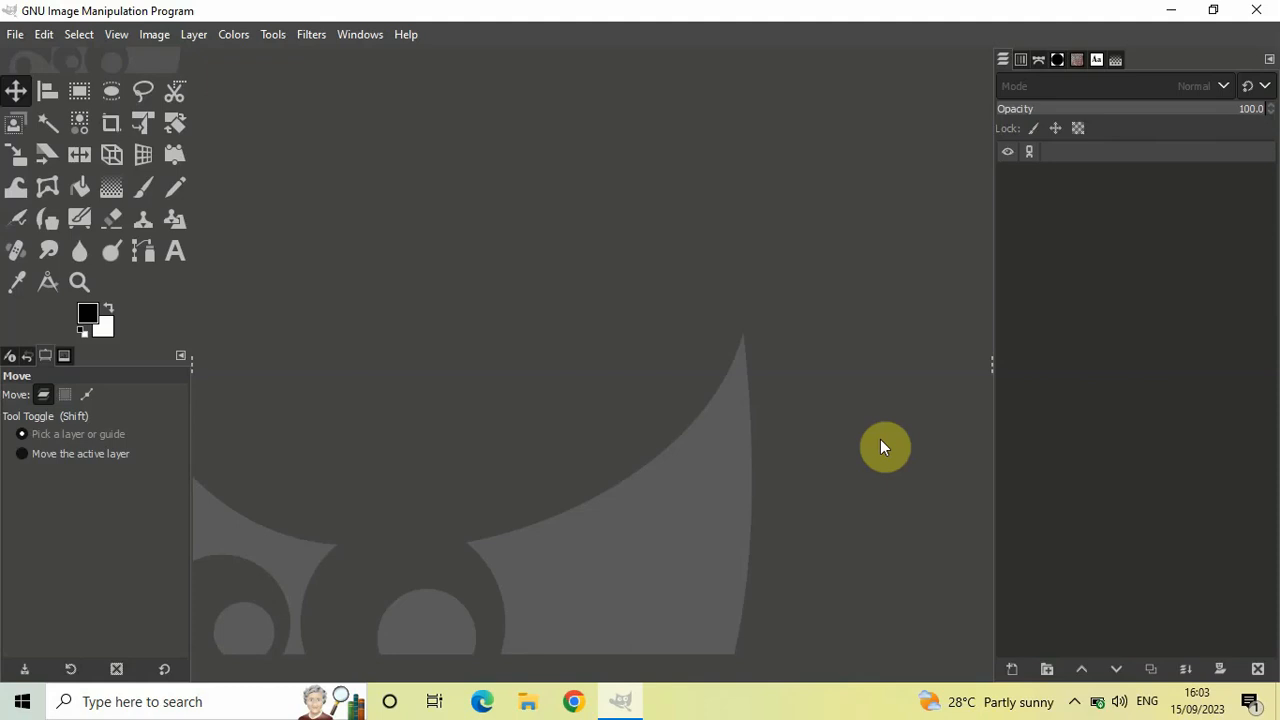
pyautogui.moveTo(684, 380)
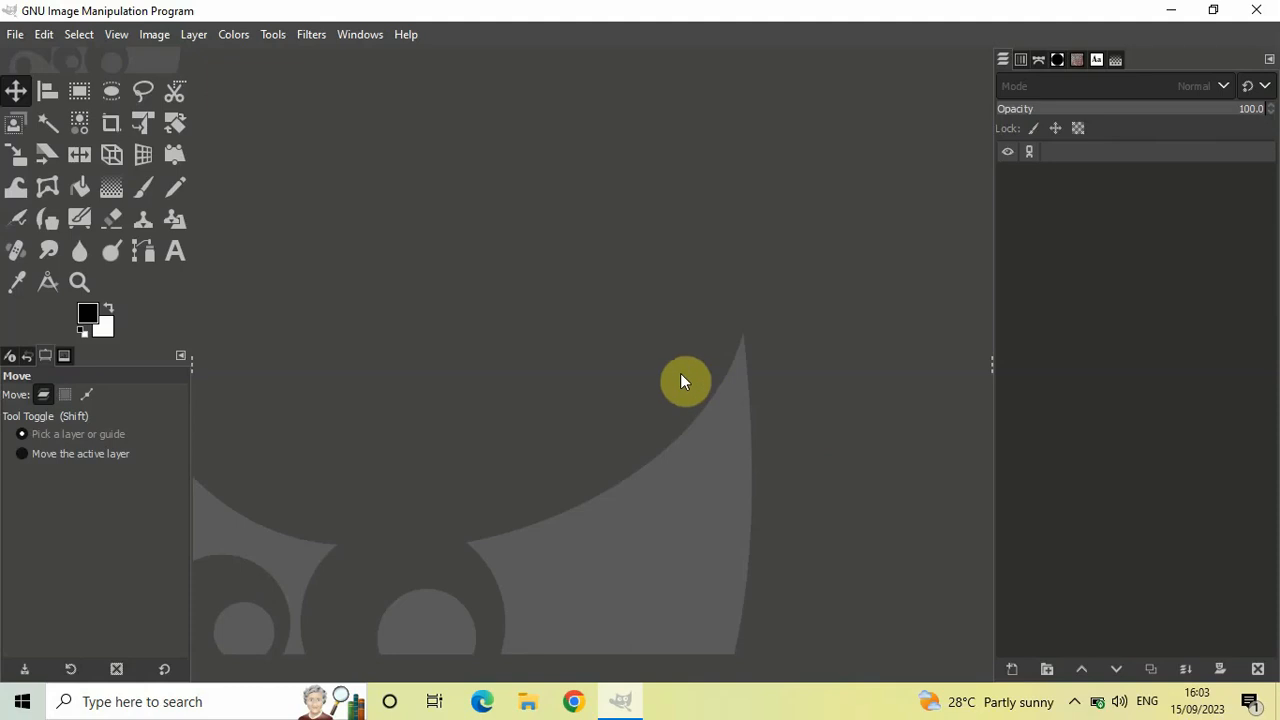
pyautogui.moveTo(490, 336)
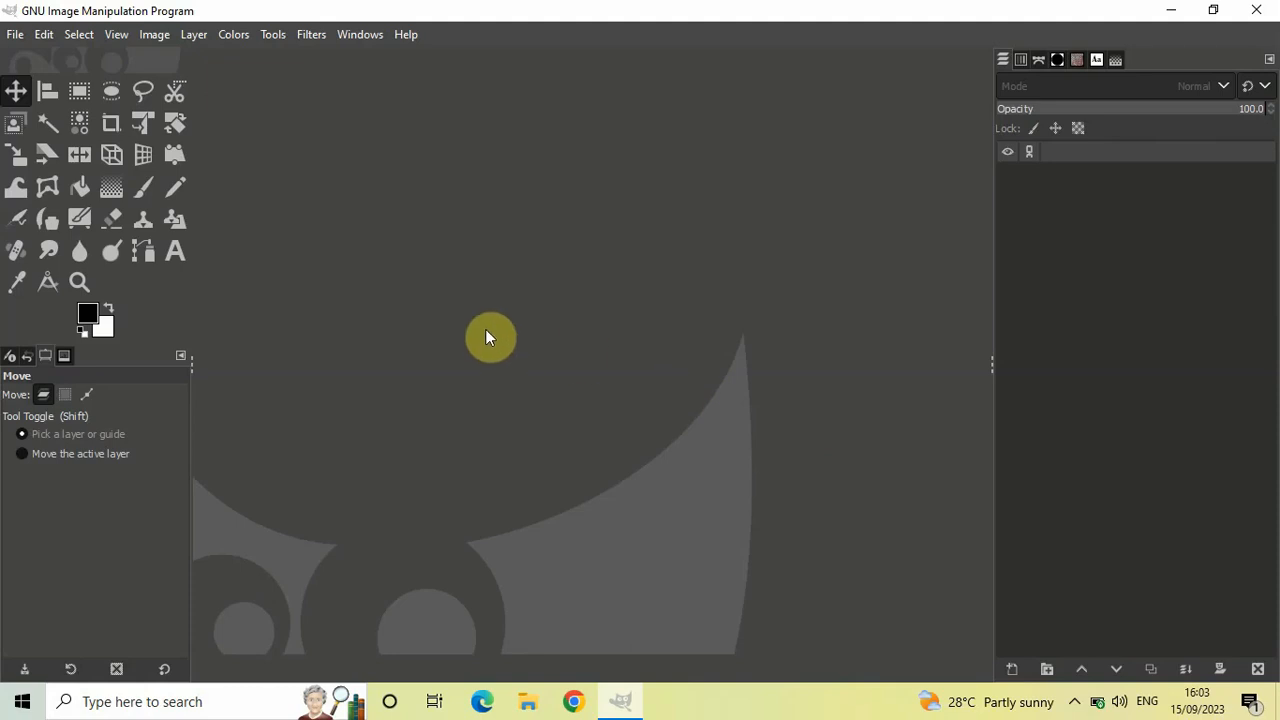
pyautogui.moveTo(368, 204)
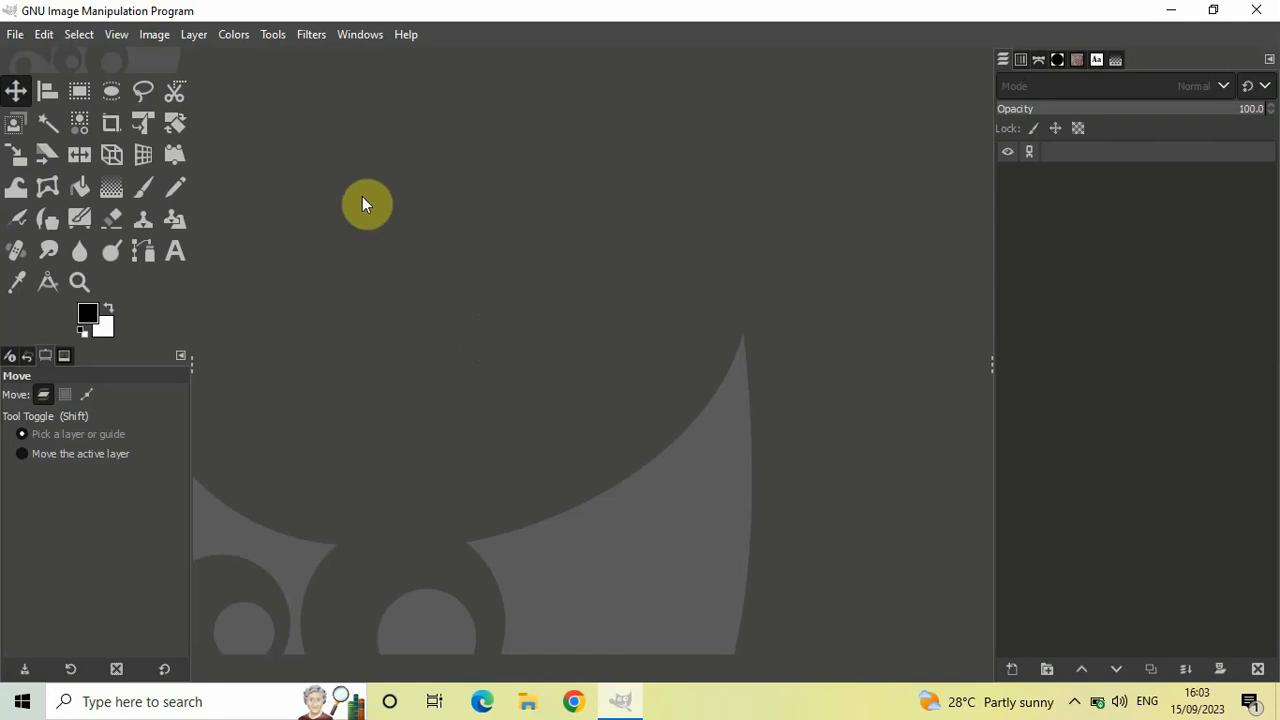
pyautogui.moveTo(16, 34)
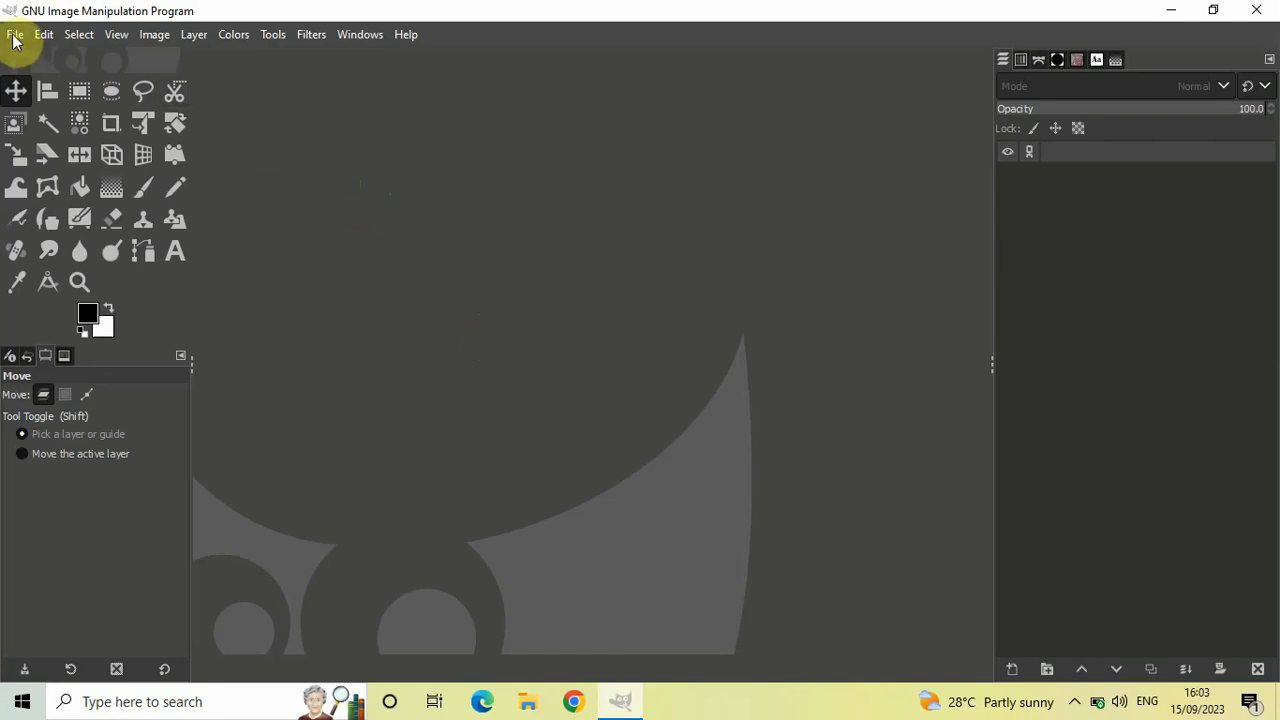
pyautogui.moveTo(40, 64)
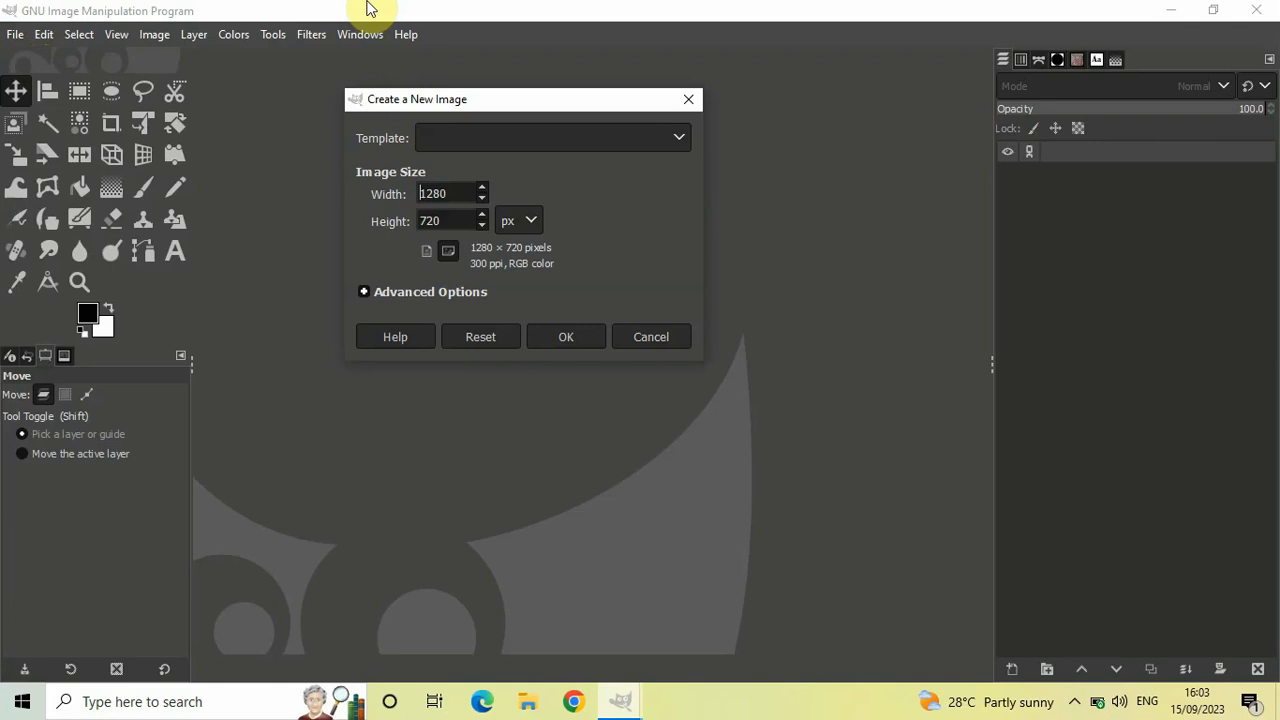
pyautogui.moveTo(408, 258)
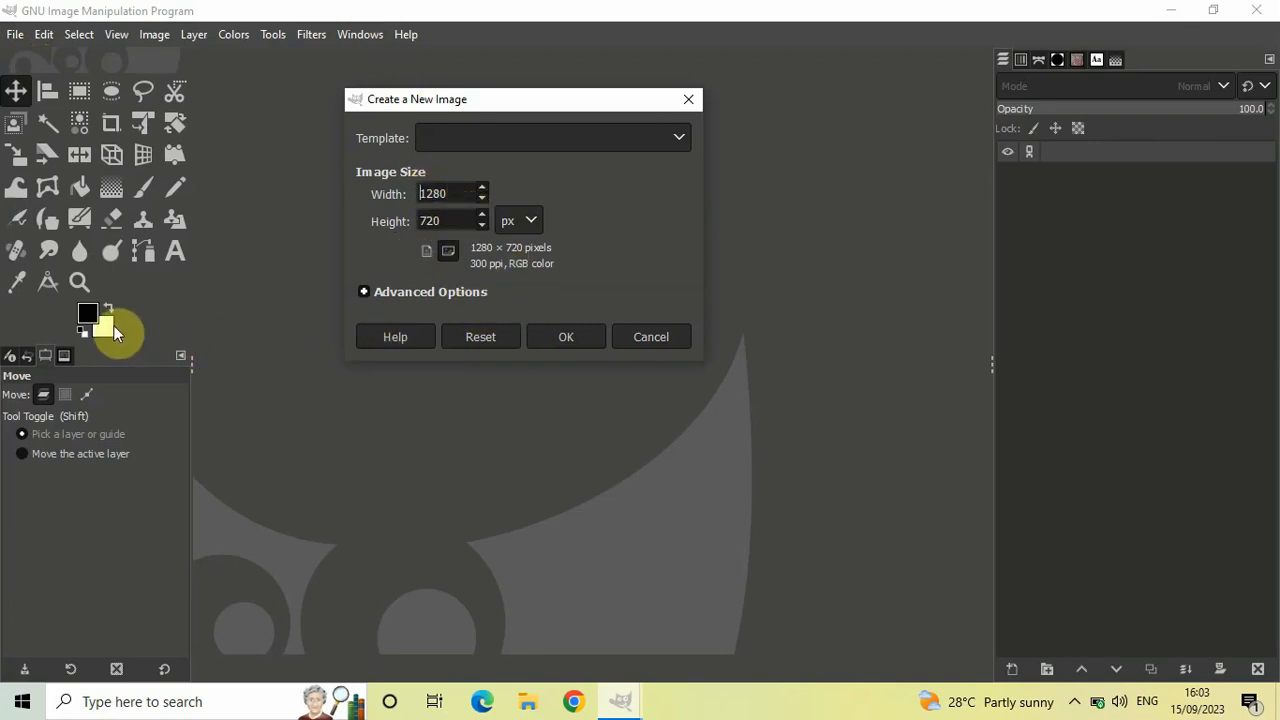
pyautogui.moveTo(88, 316)
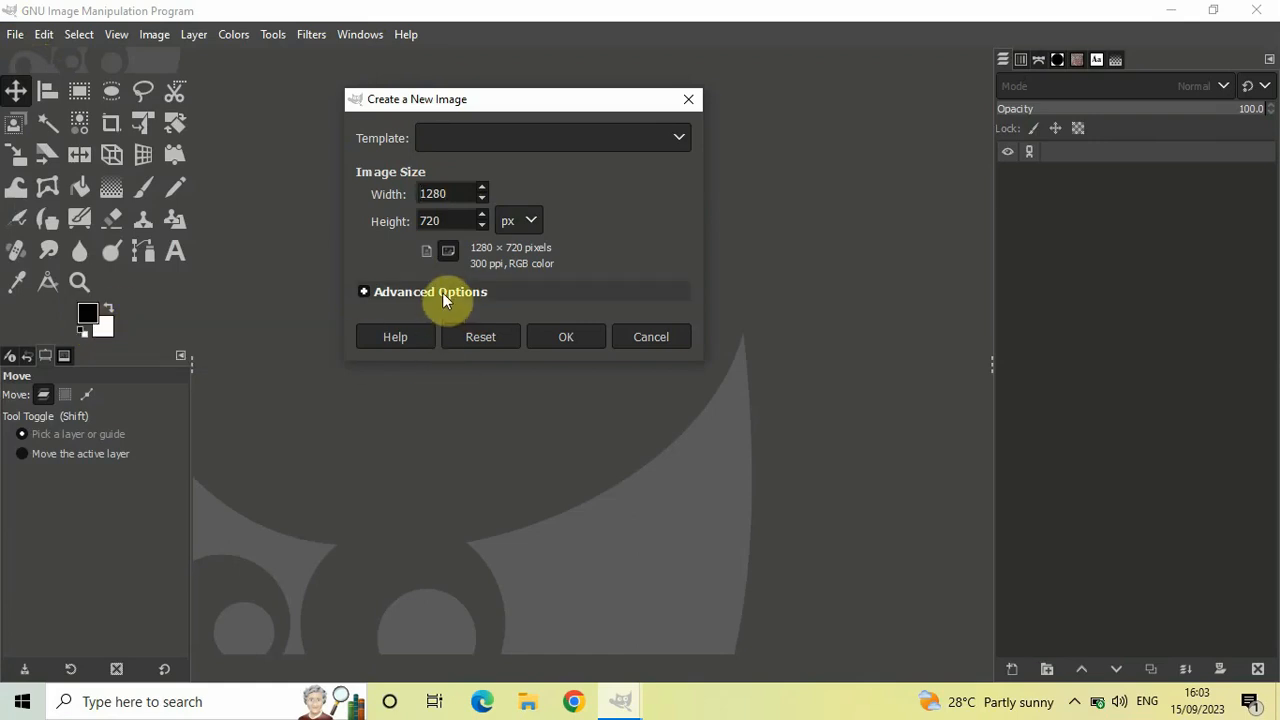
# - Create the new 1280×720 image filled with the black foreground colour
pyautogui.click(430, 292)
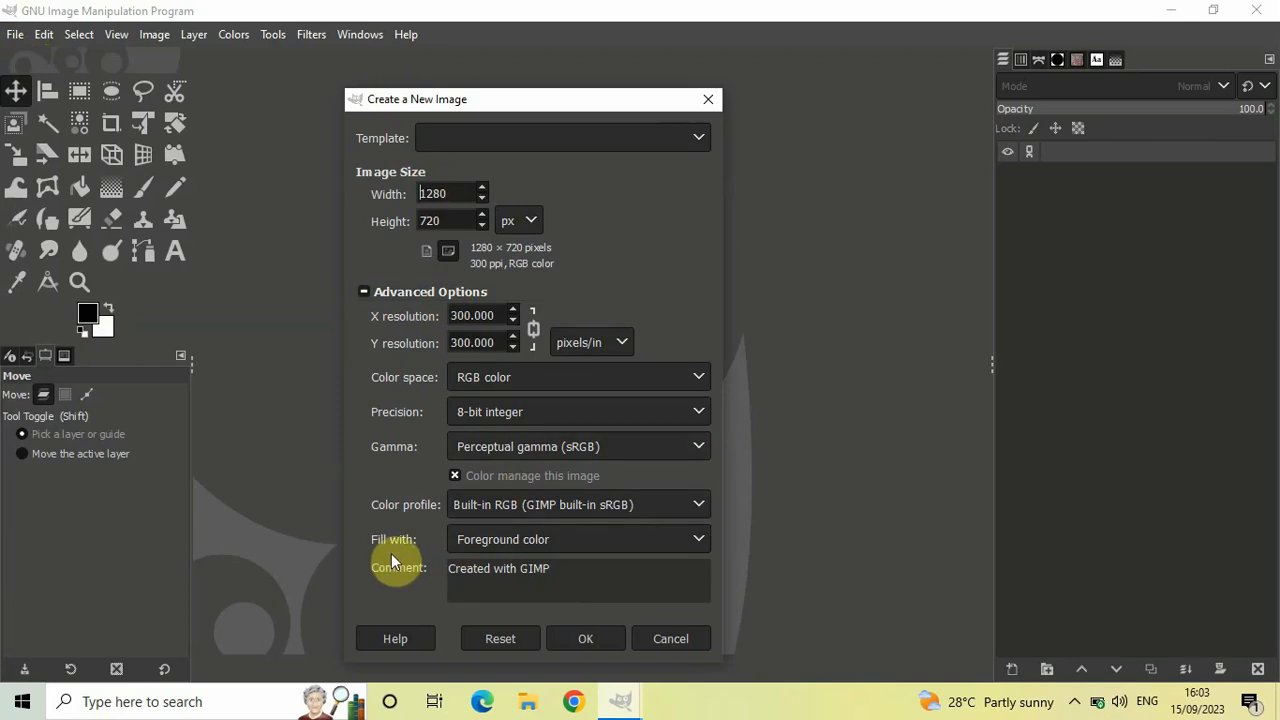
pyautogui.moveTo(380, 552)
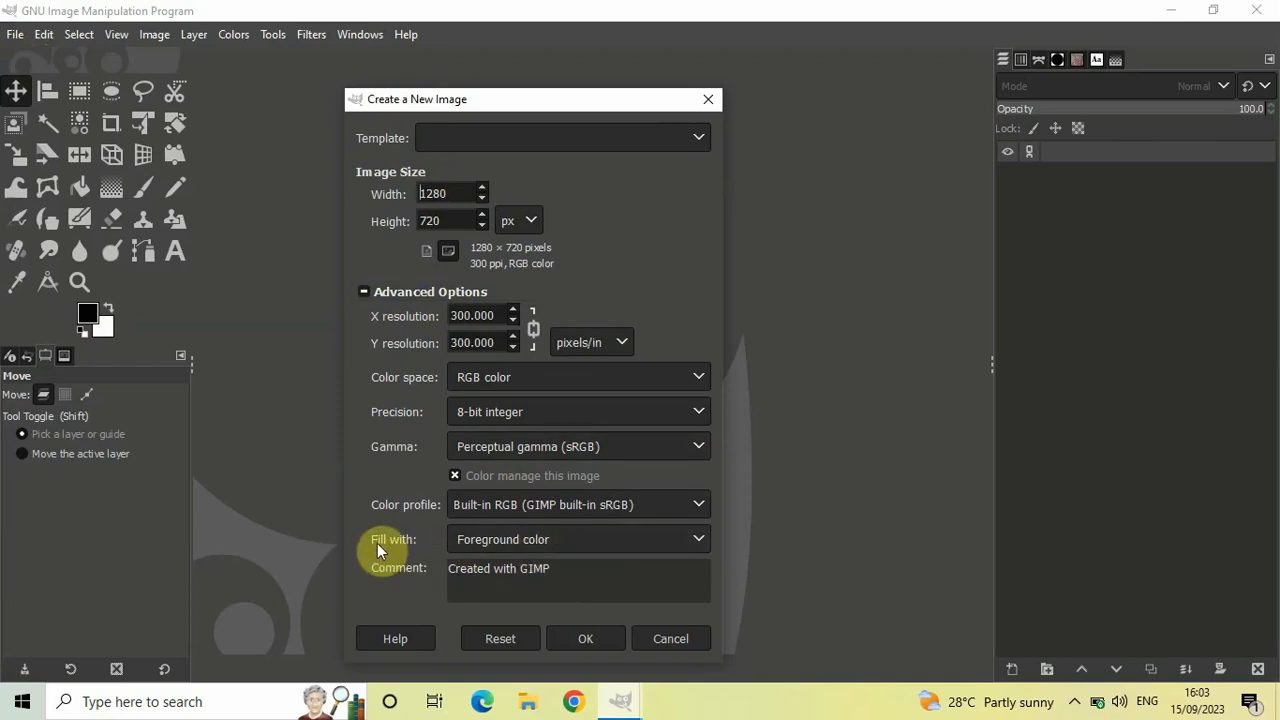
pyautogui.moveTo(624, 580)
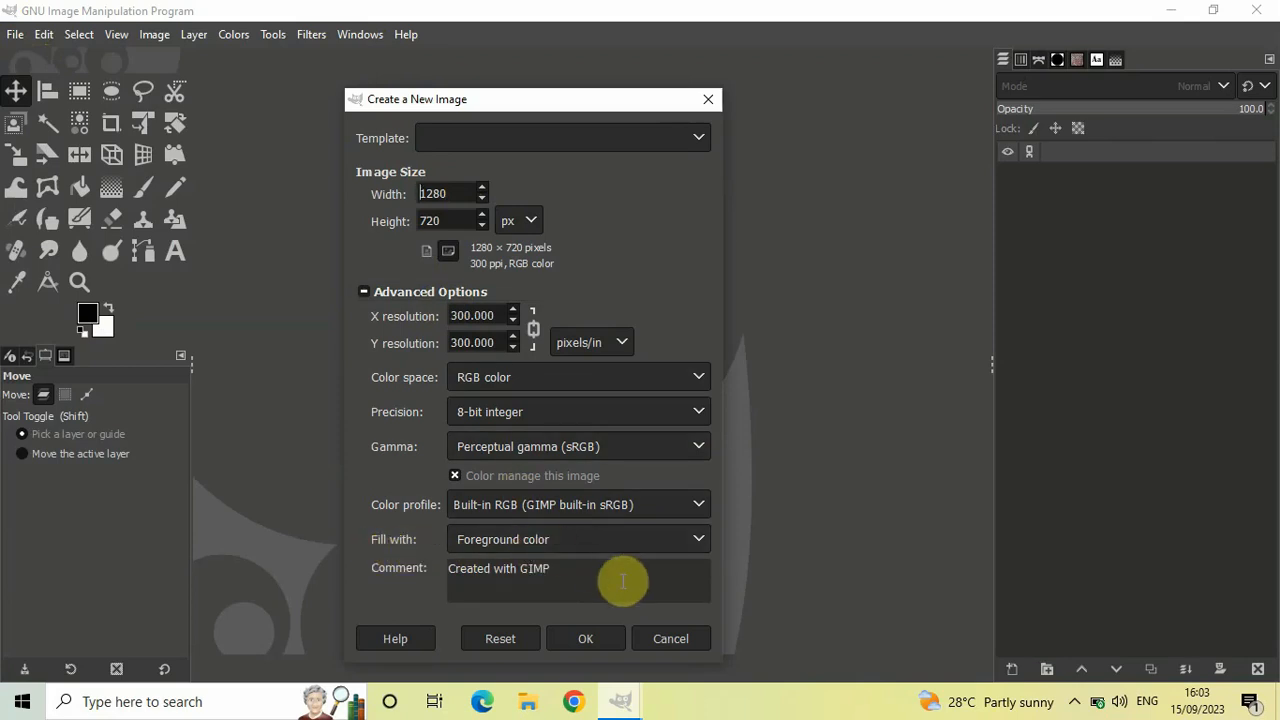
pyautogui.click(584, 638)
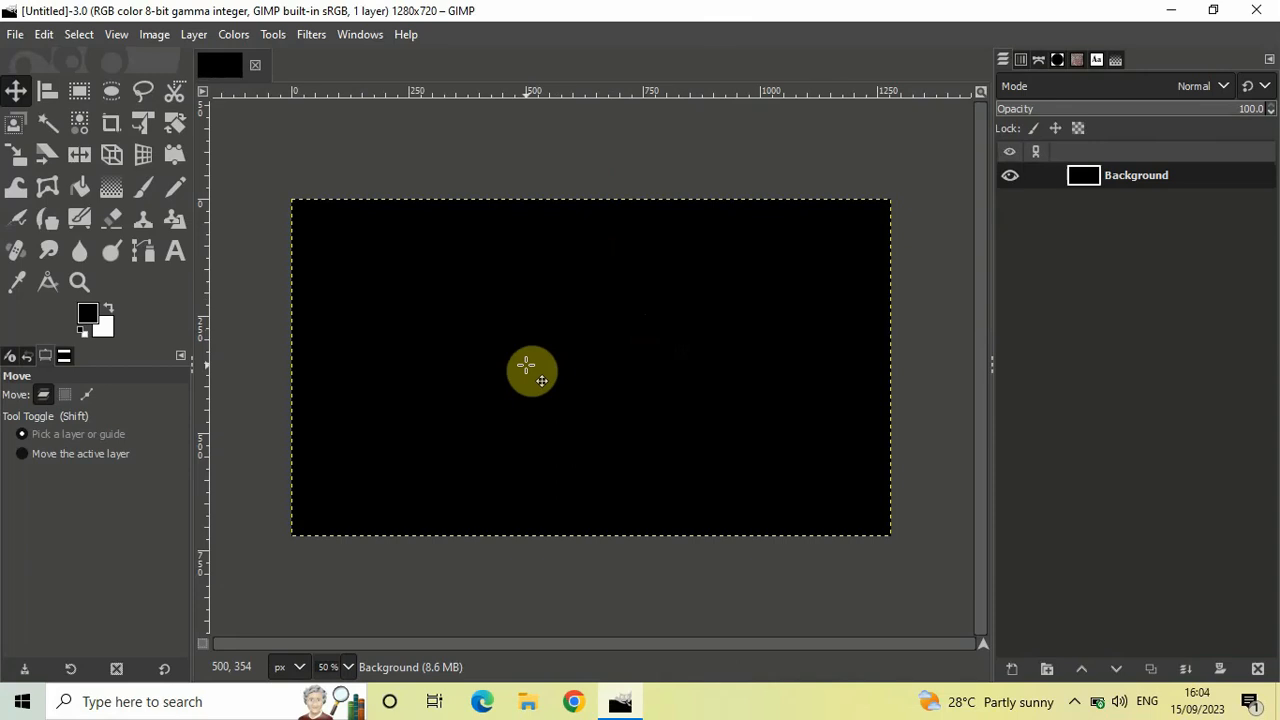
pyautogui.moveTo(196, 272)
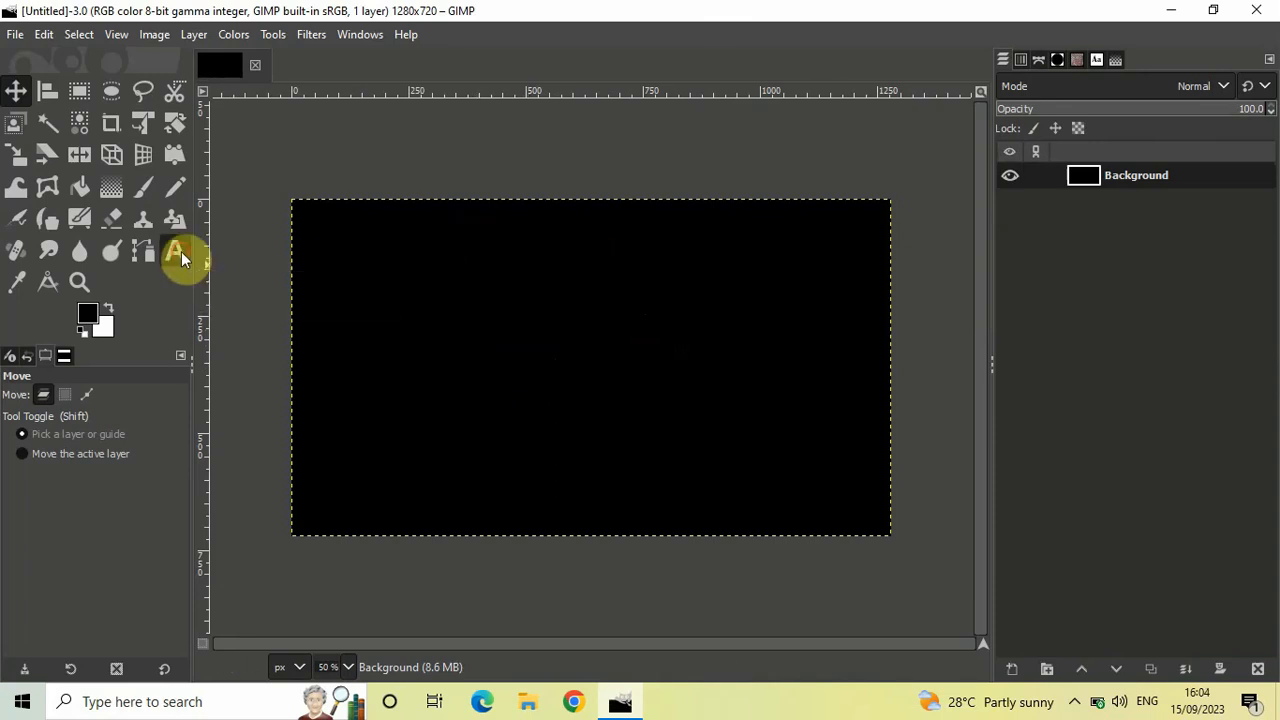
# - Draw a text box across the canvas with the Text tool and begin typing in it
pyautogui.click(174, 252)
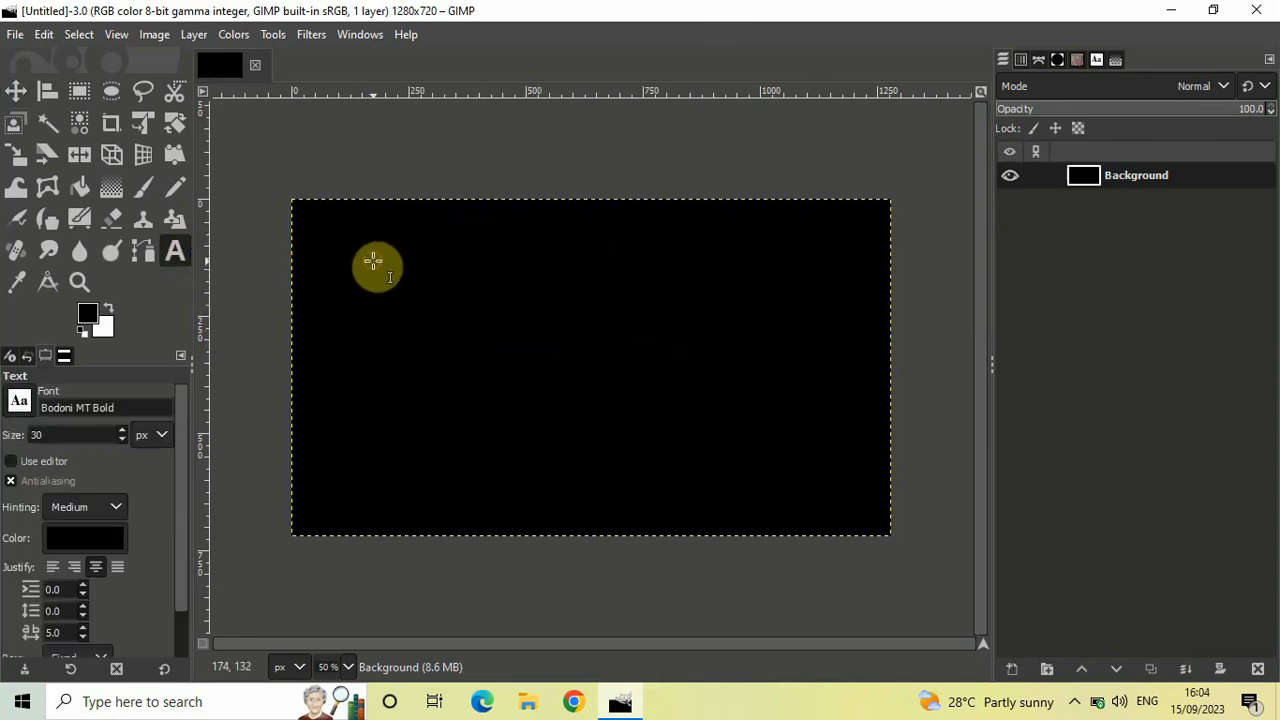
pyautogui.moveTo(372, 264); pyautogui.dragTo(670, 410)
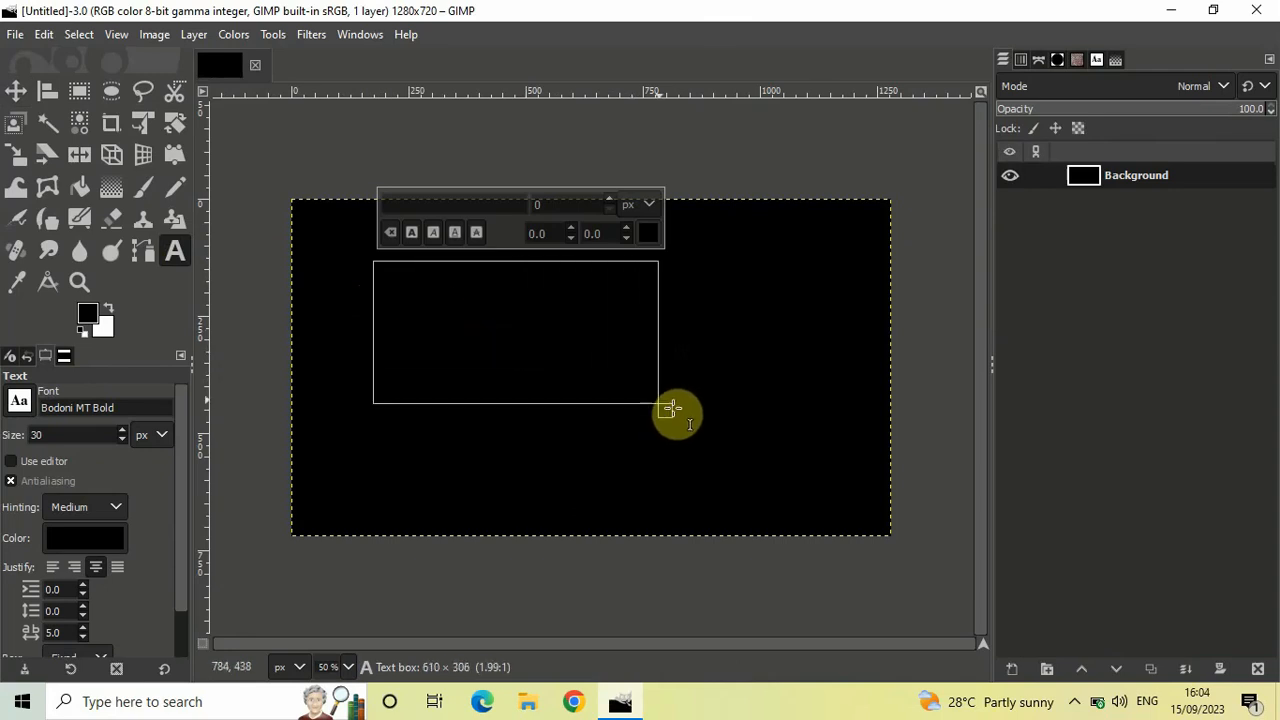
pyautogui.moveTo(670, 410); pyautogui.dragTo(720, 428)
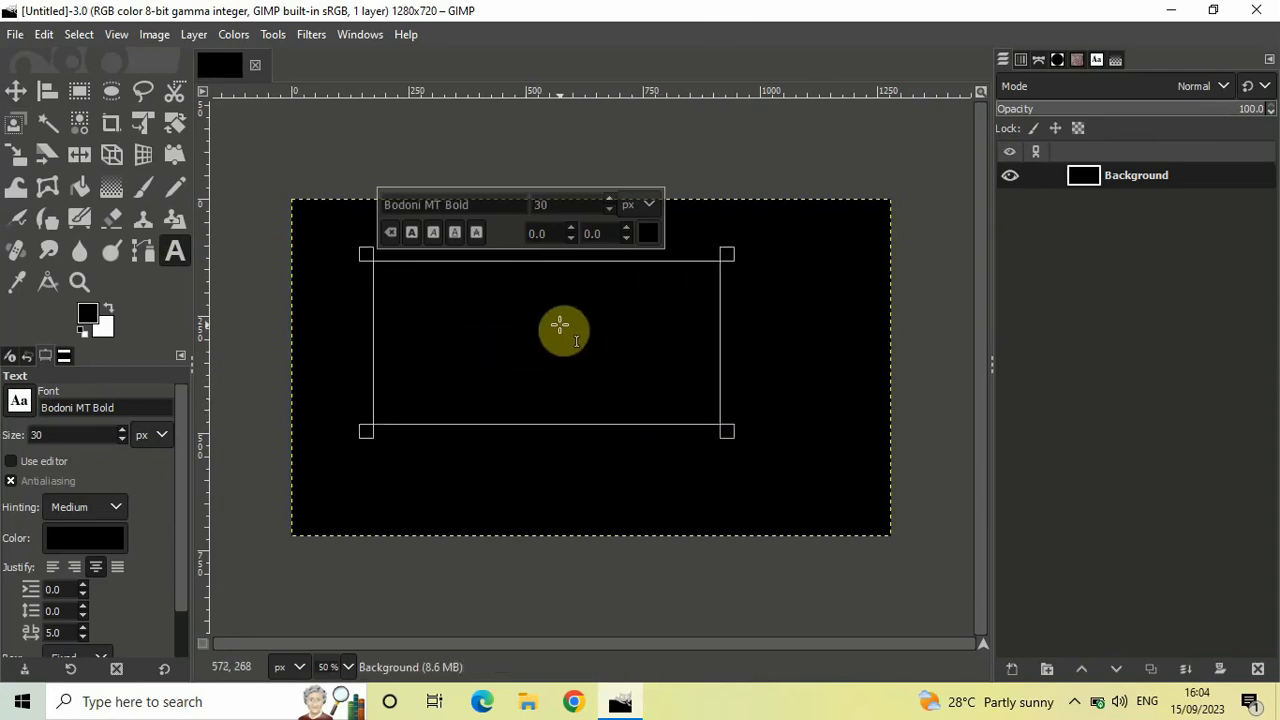
pyautogui.click(564, 330)
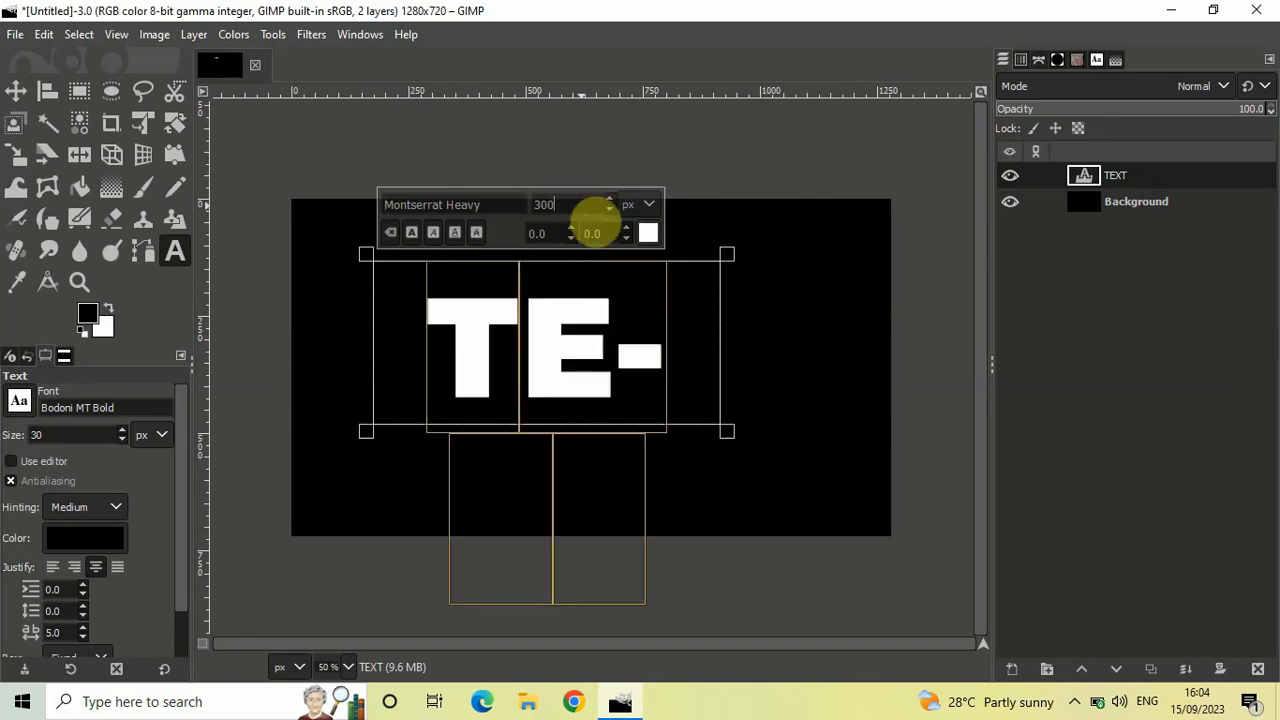
pyautogui.moveTo(700, 378)
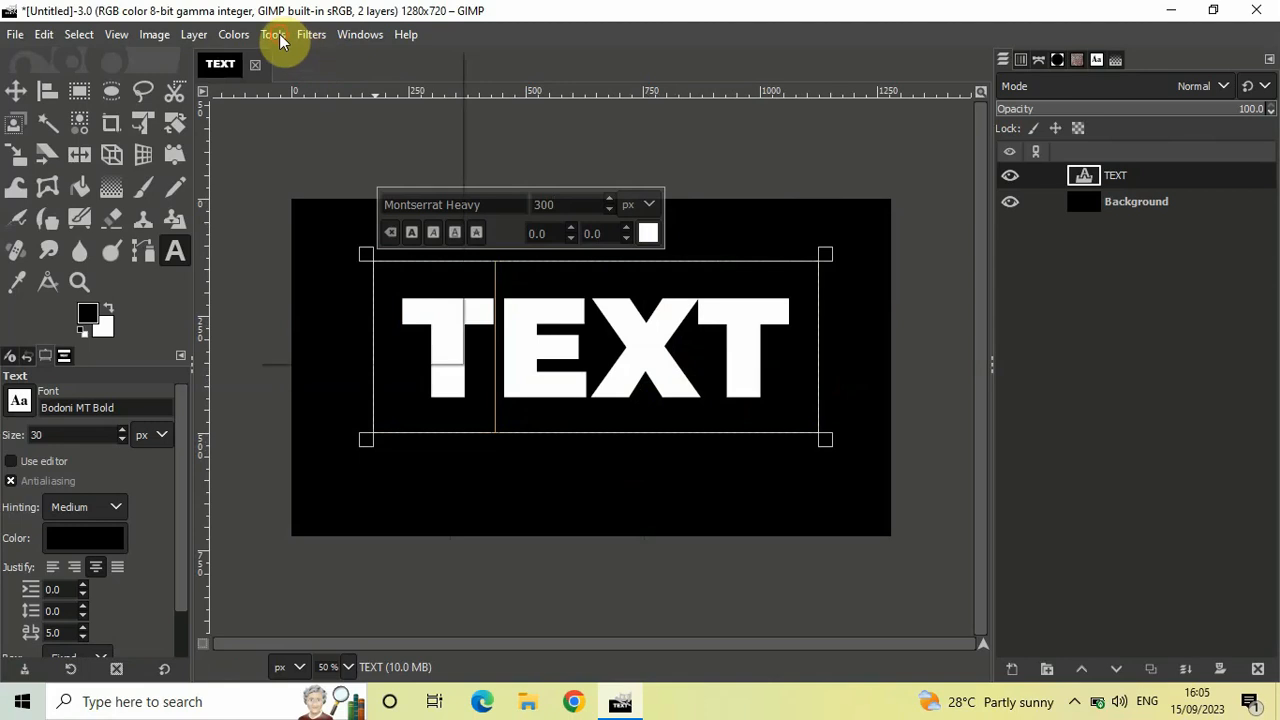
# - Align the TEXT layer to the image centre horizontally and vertically, then take the Move tool
pyautogui.click(272, 34)
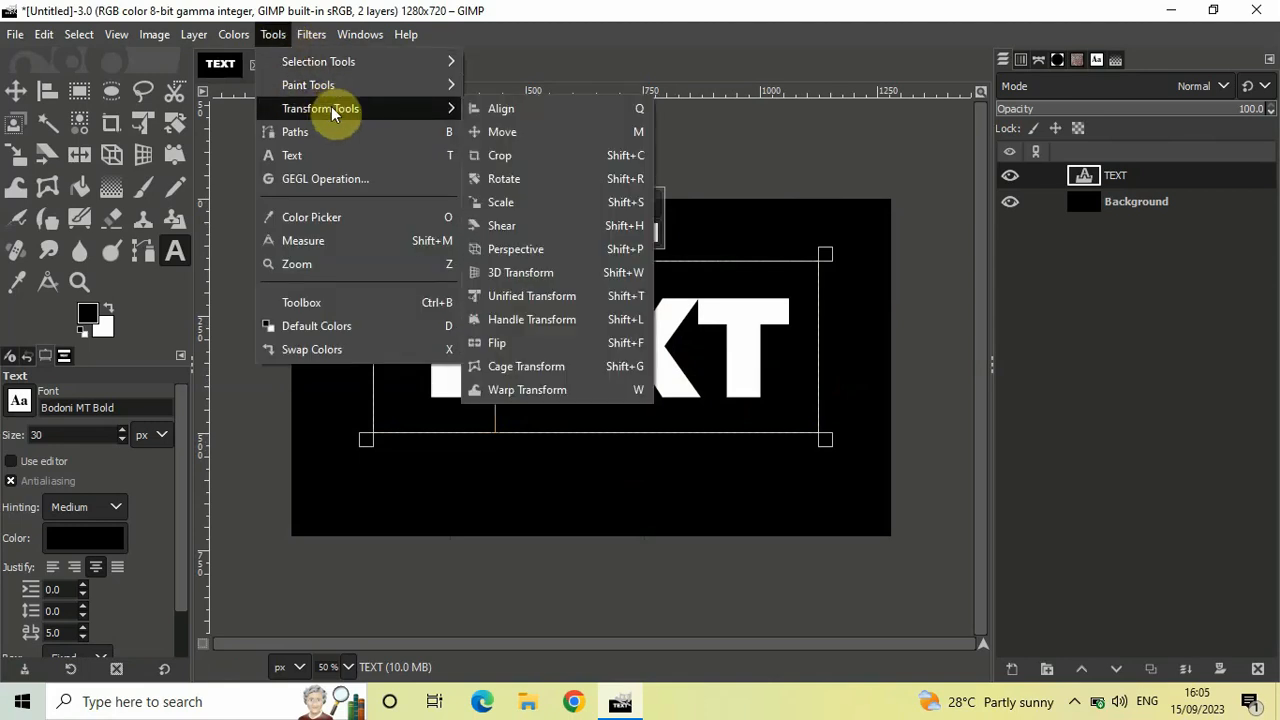
pyautogui.moveTo(500, 108)
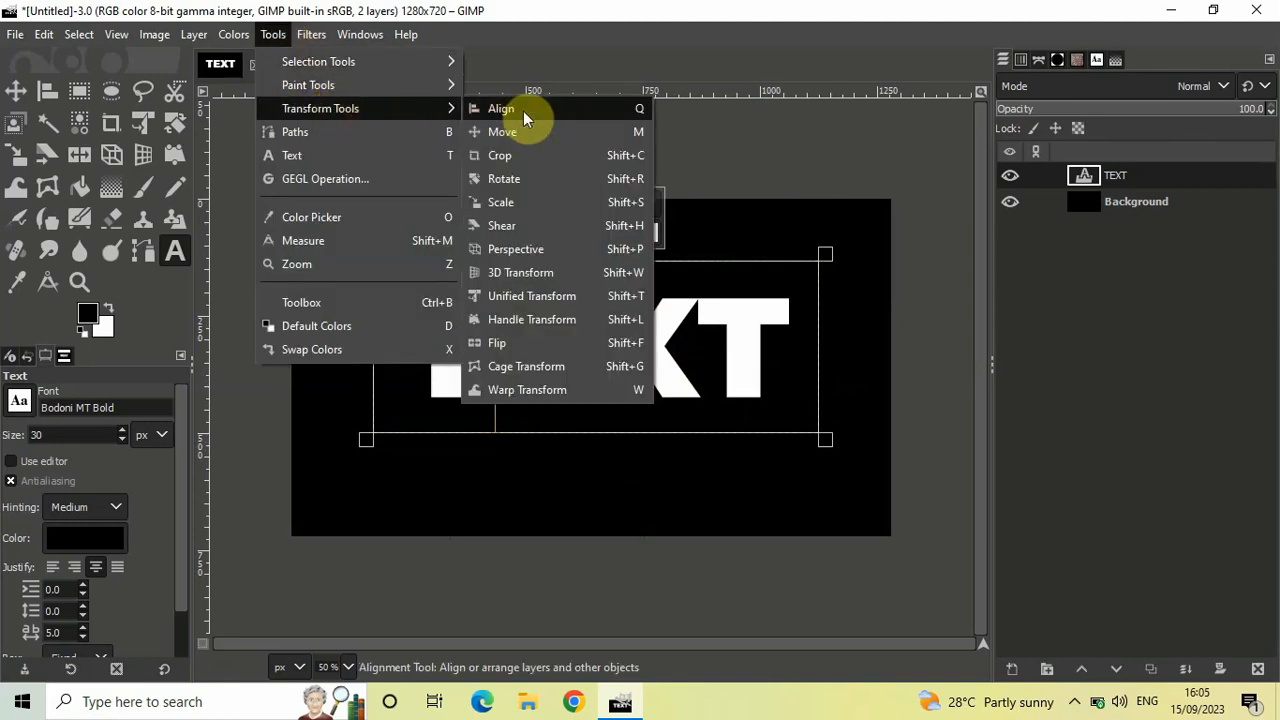
pyautogui.click(500, 108)
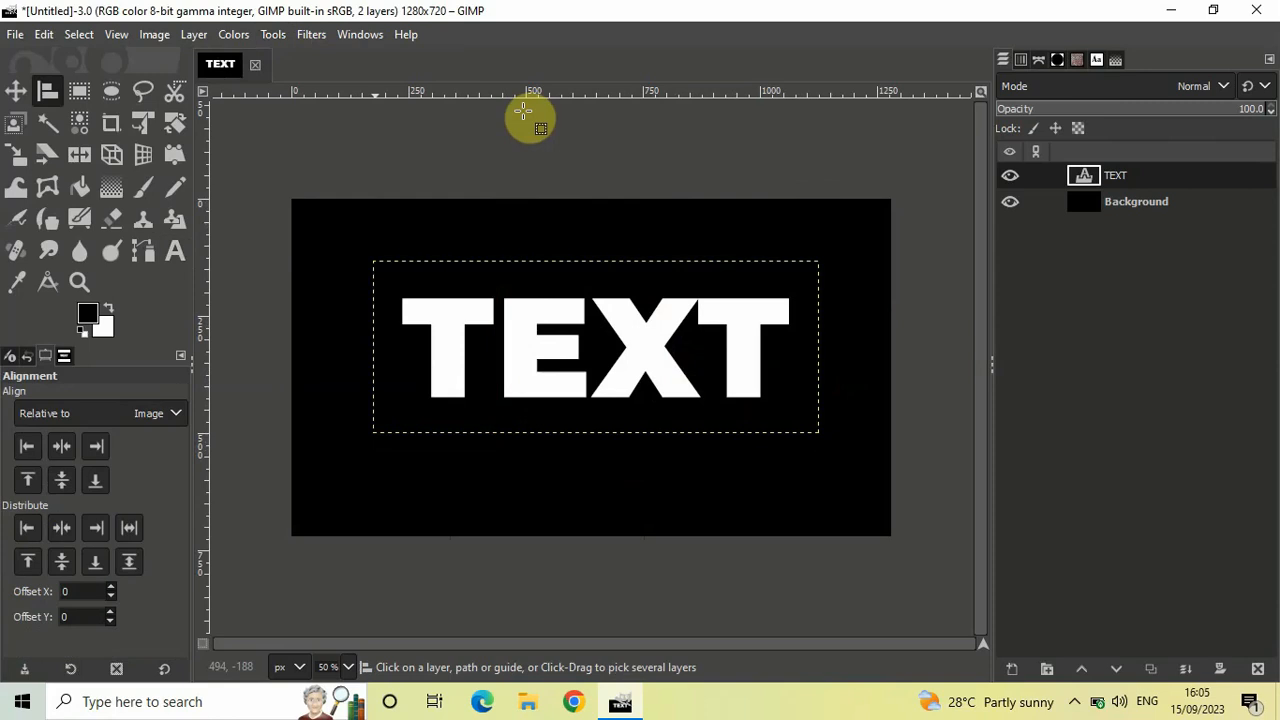
pyautogui.moveTo(450, 332)
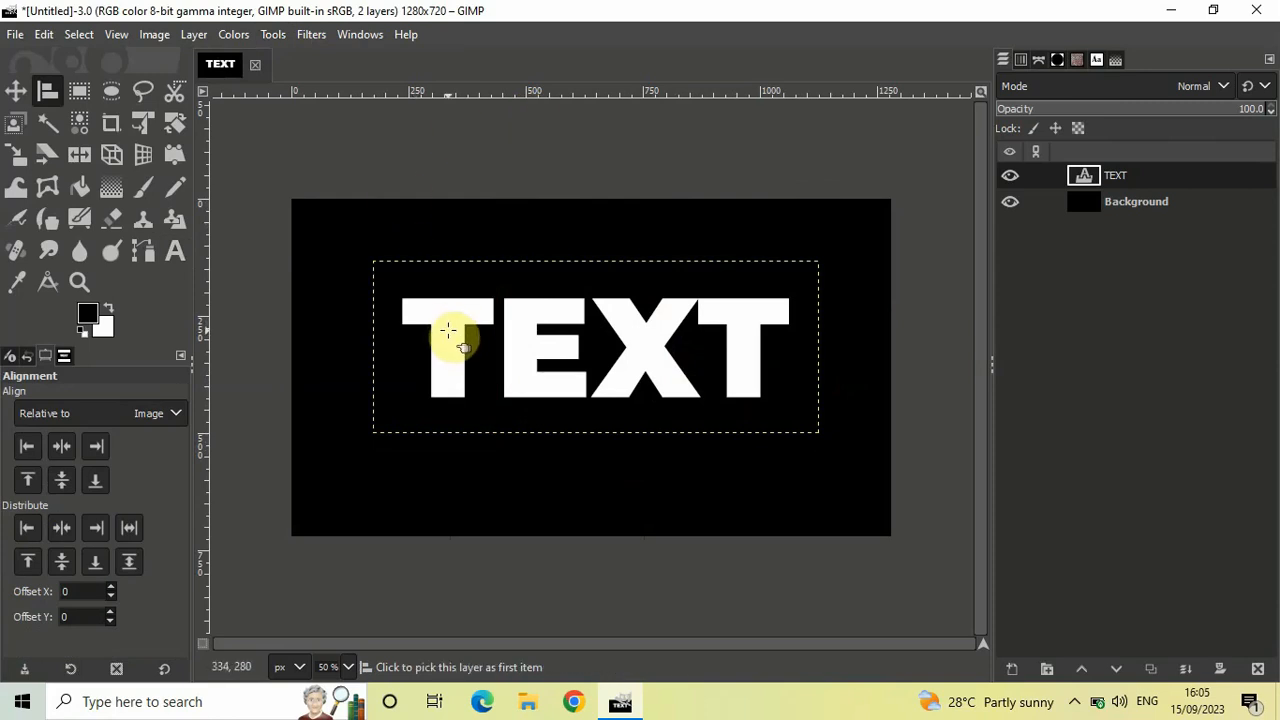
pyautogui.click(60, 448)
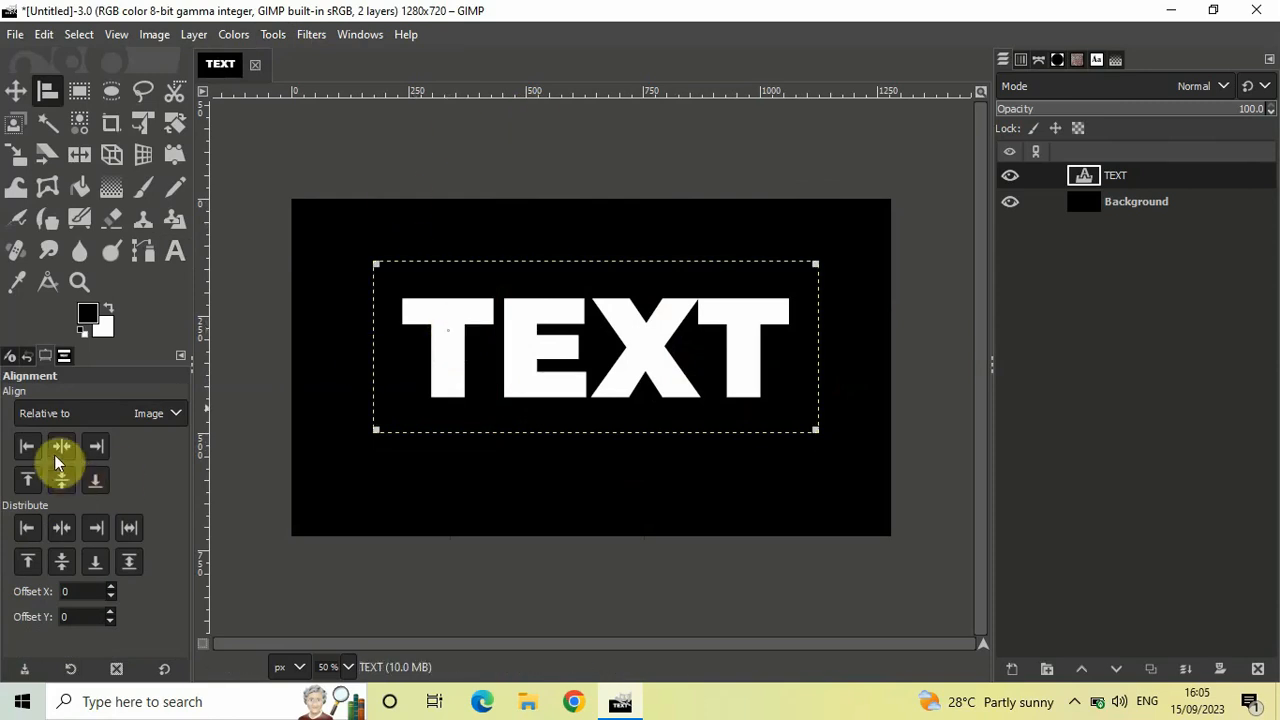
pyautogui.moveTo(60, 446)
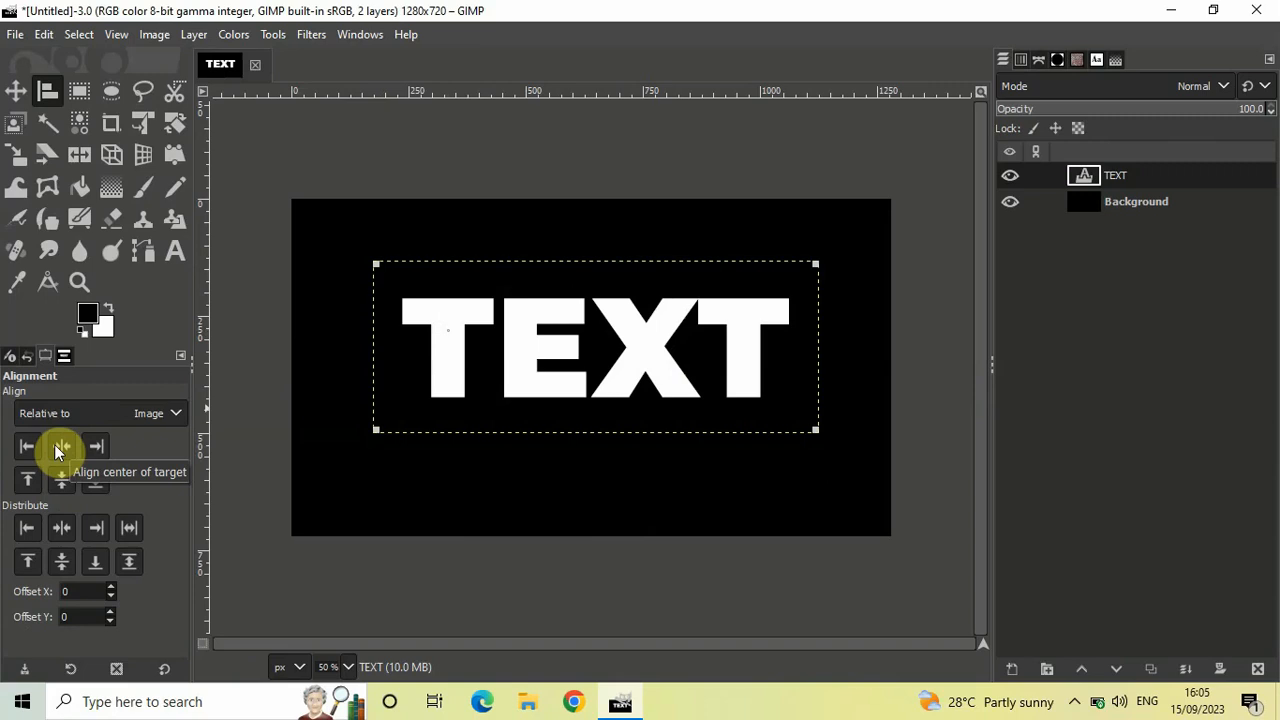
pyautogui.click(60, 446)
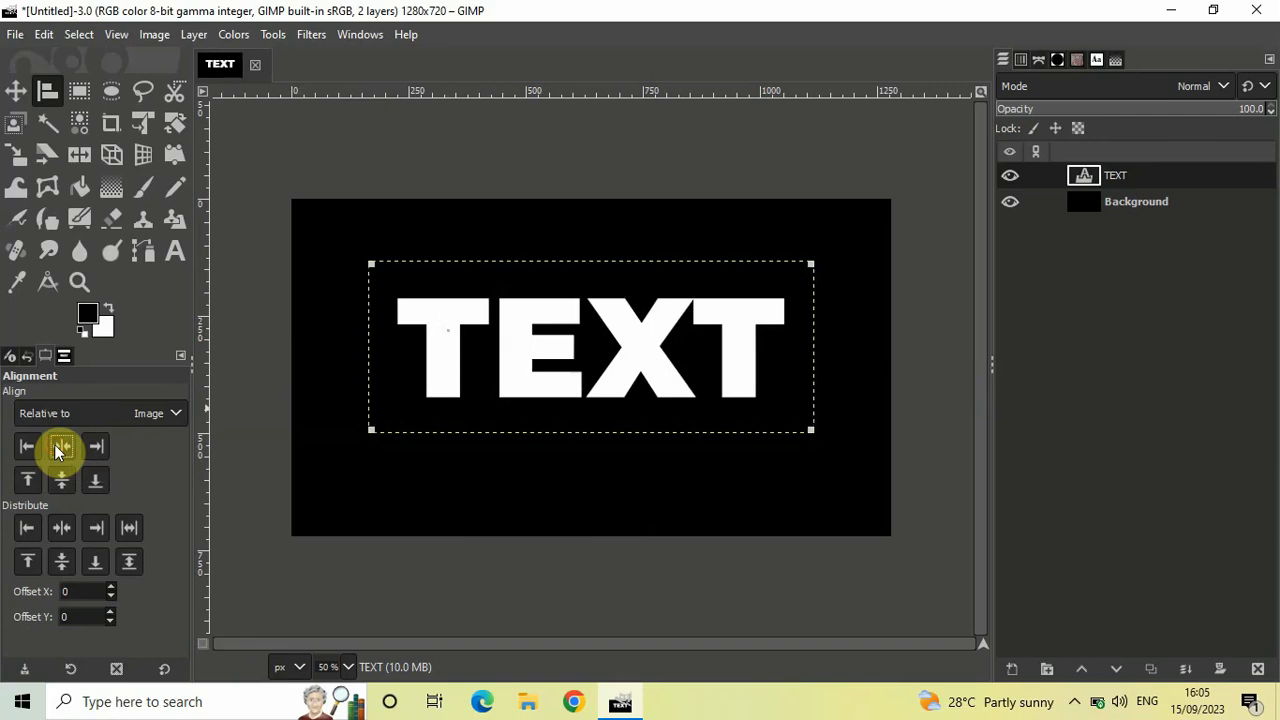
pyautogui.moveTo(60, 480)
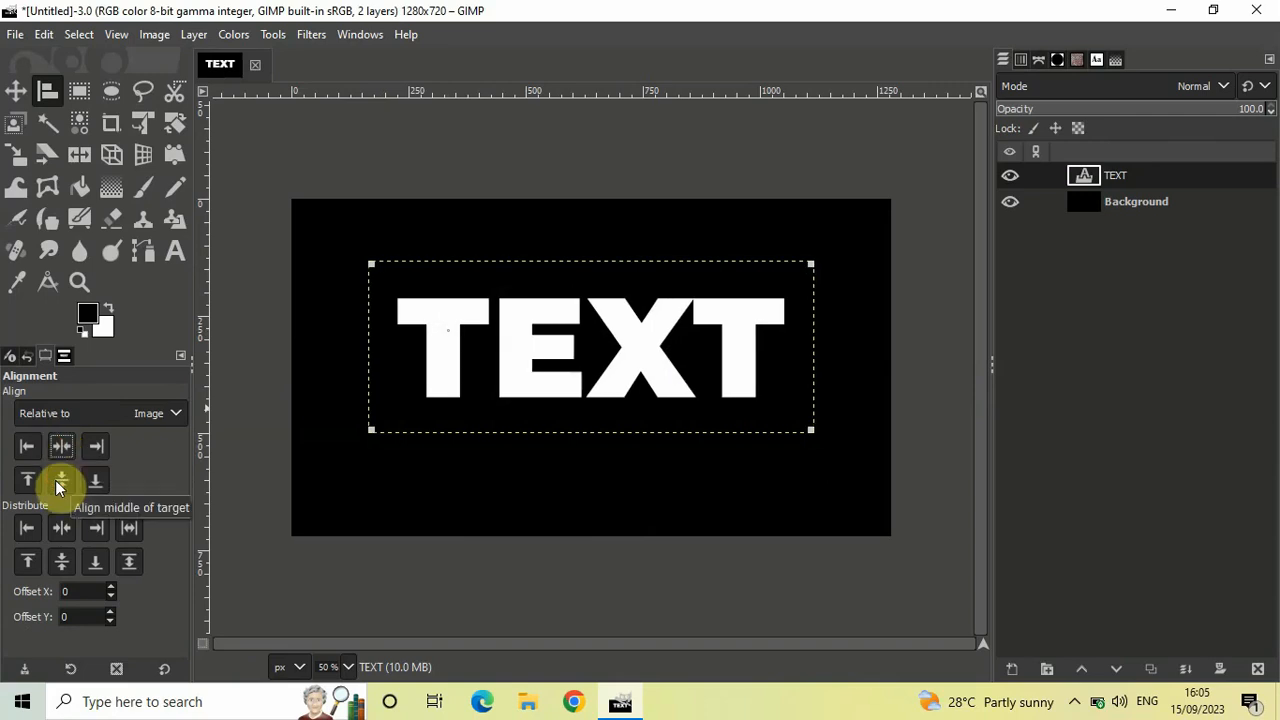
pyautogui.click(60, 480)
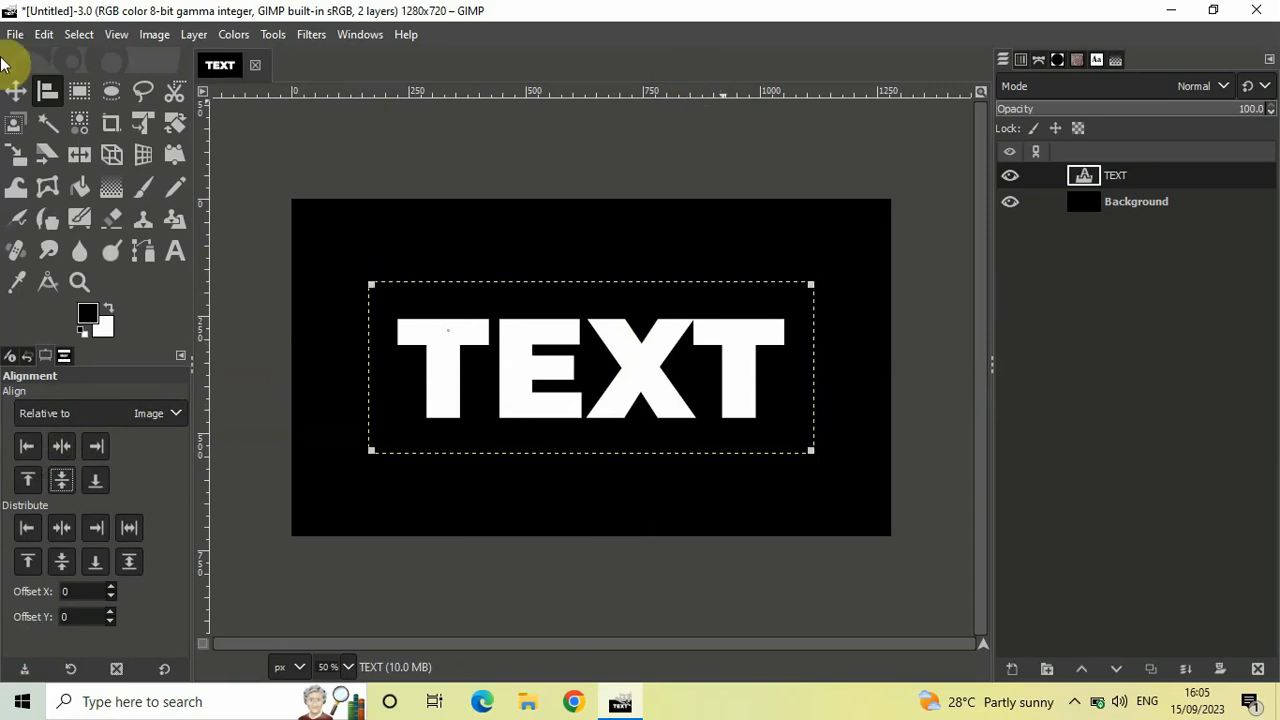
pyautogui.click(16, 92)
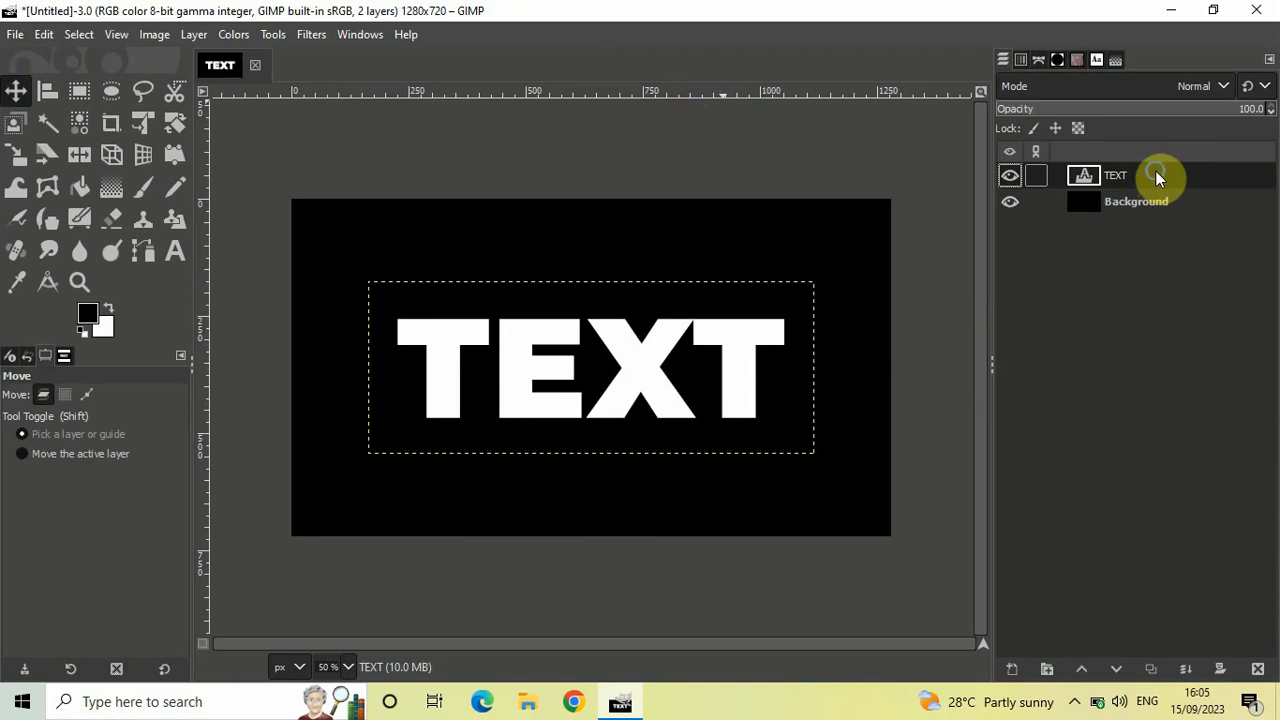
# - Select the letter shapes of the TEXT layer via Alpha to Selection
pyautogui.rightClick(1116, 176)
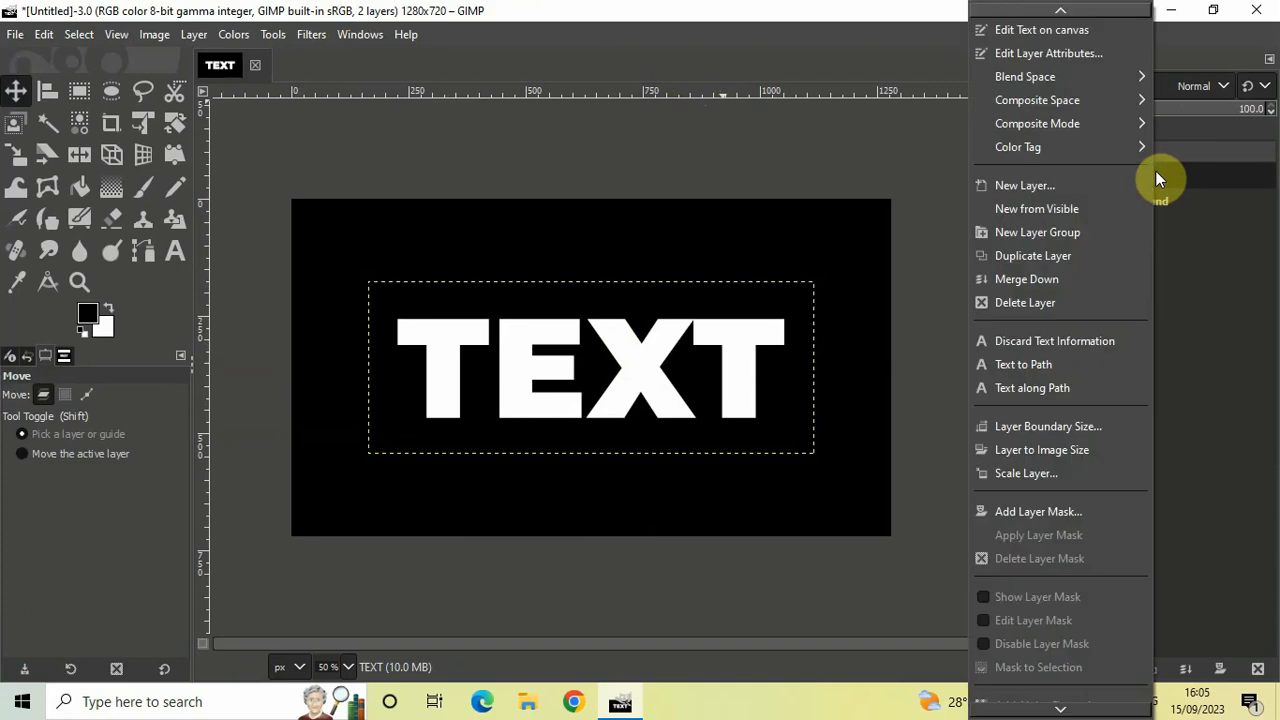
pyautogui.scroll(-3)
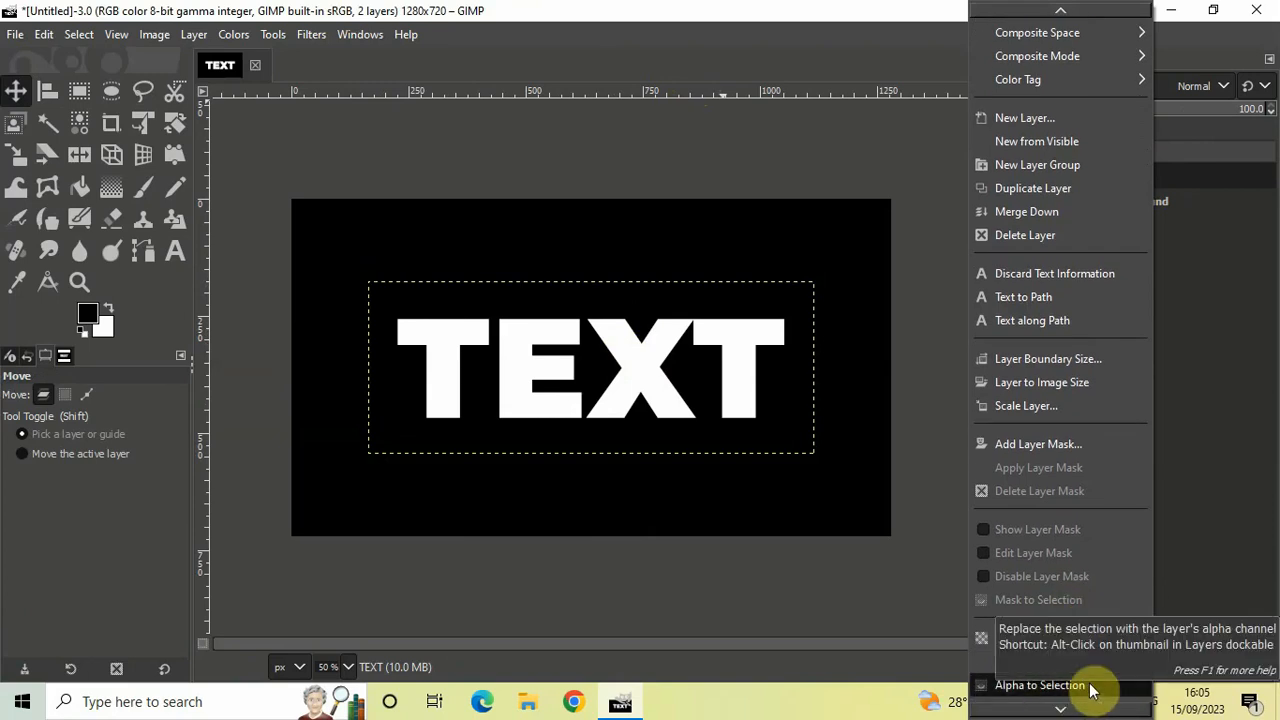
pyautogui.click(1040, 684)
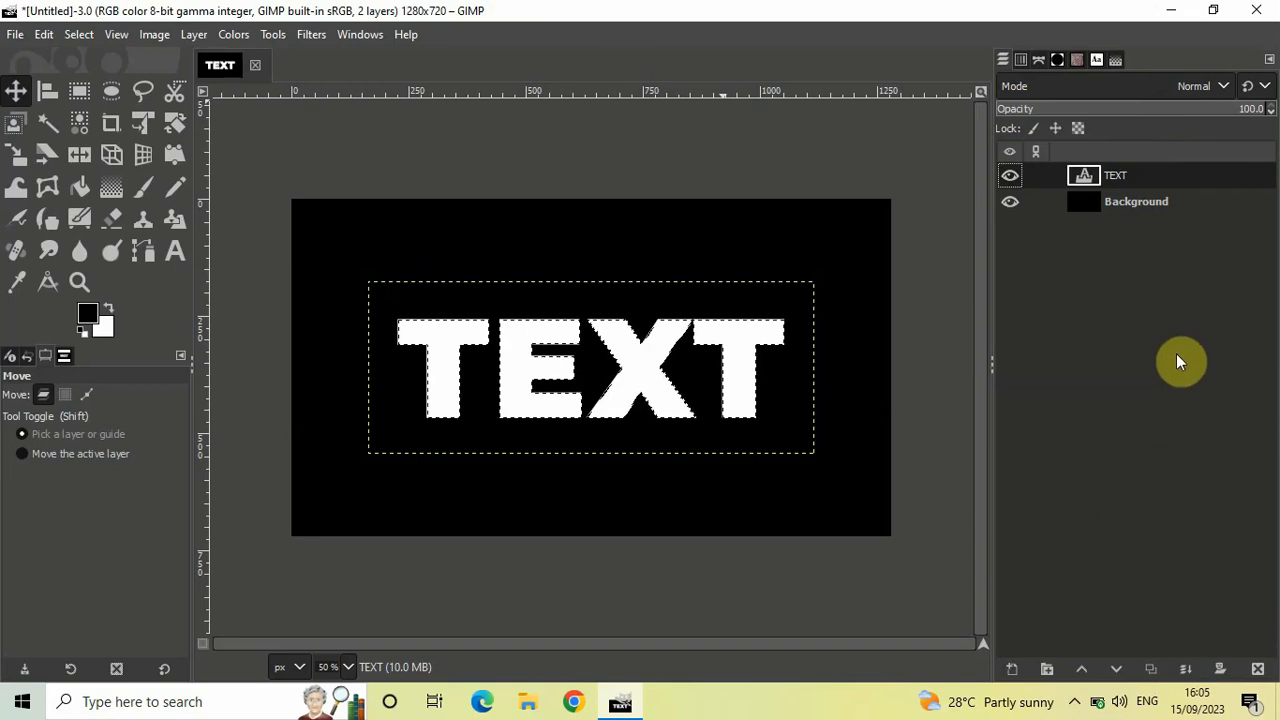
pyautogui.moveTo(80, 34)
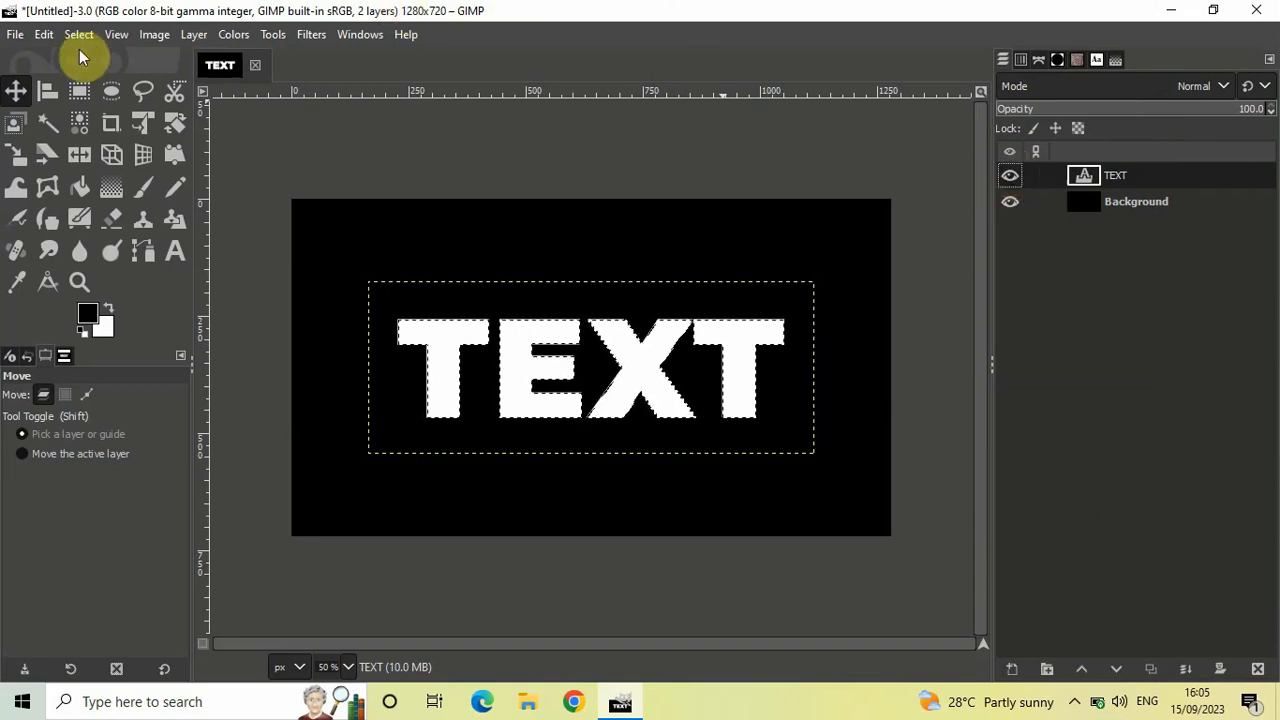
# - Convert the letter-shaped selection into a path with Select > To Path
pyautogui.click(78, 34)
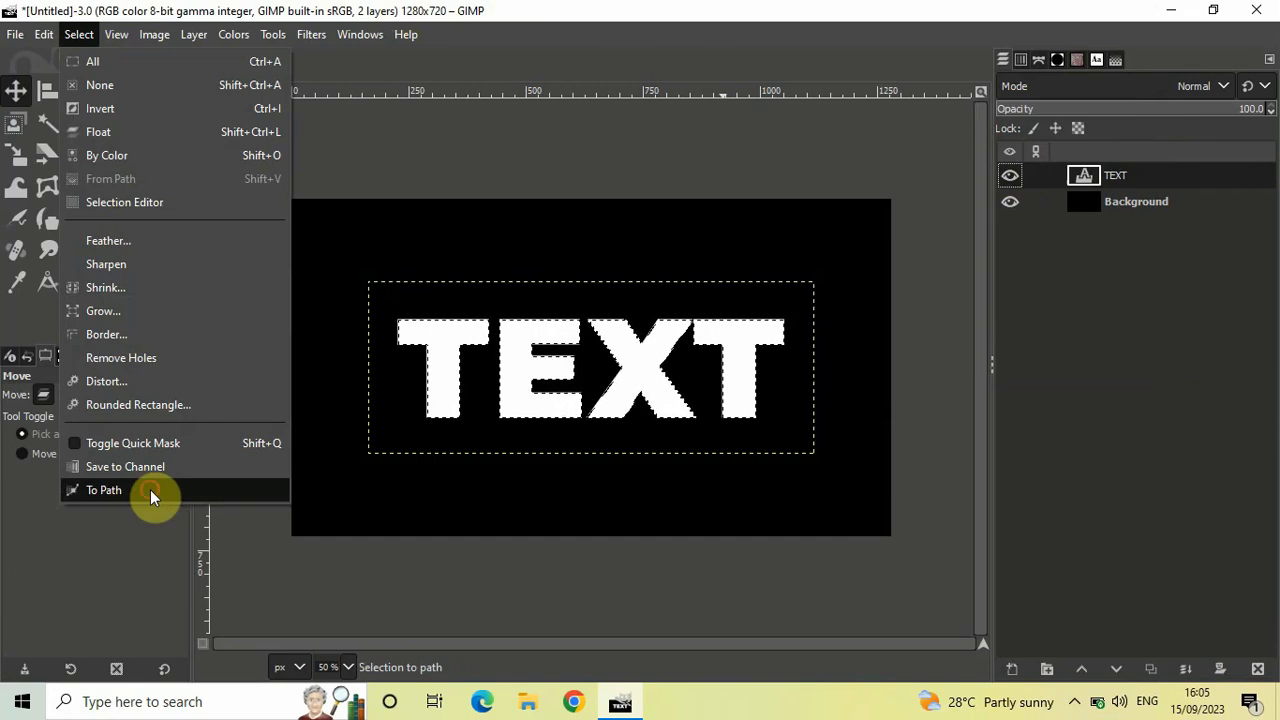
pyautogui.click(104, 490)
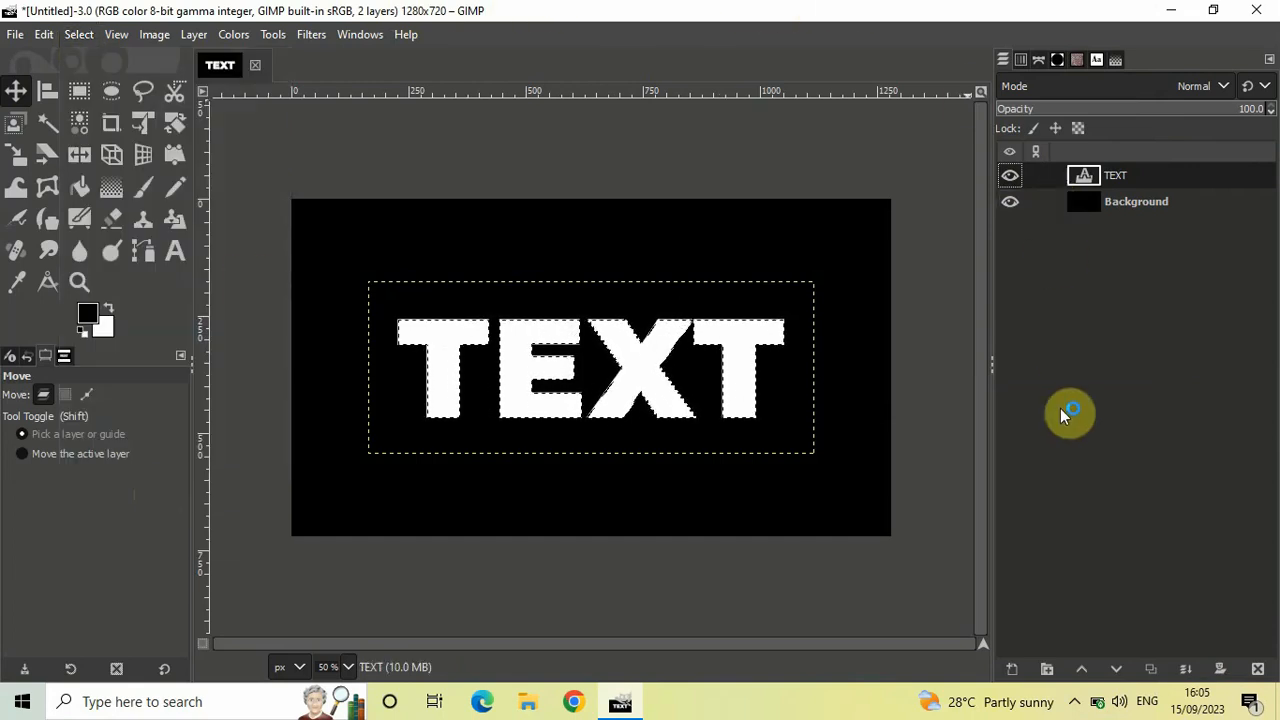
pyautogui.moveTo(1084, 446)
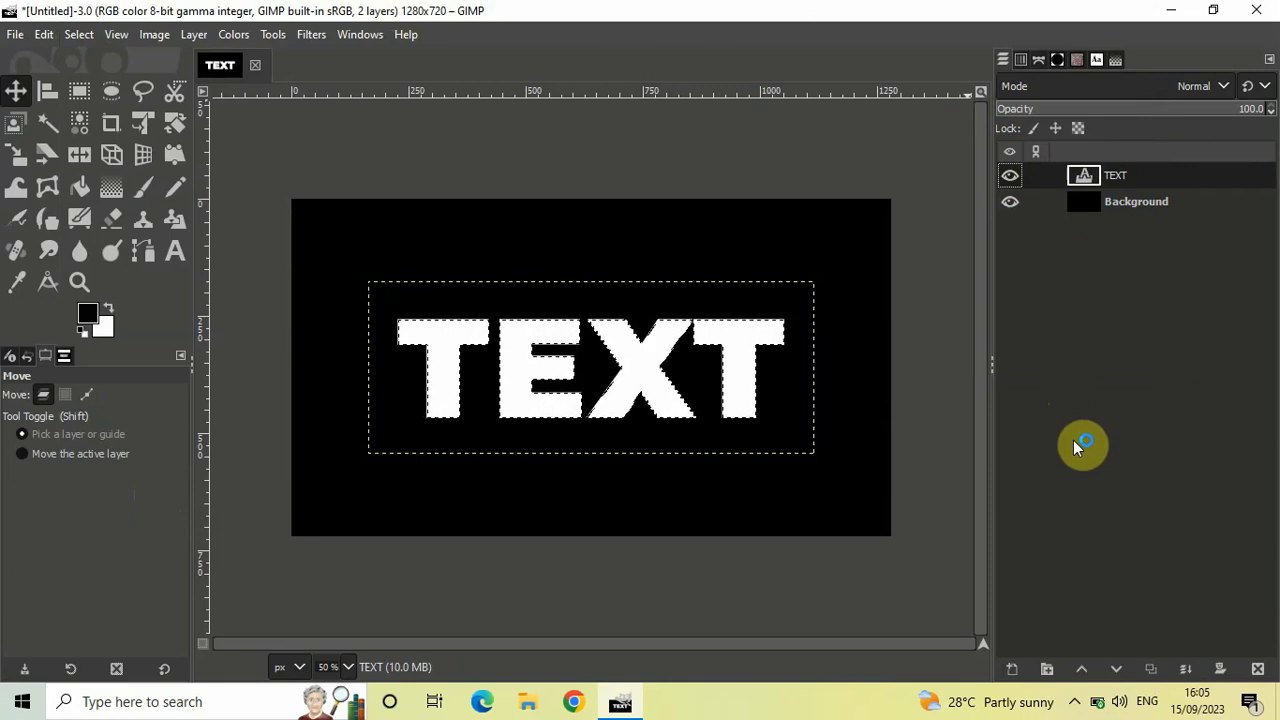
pyautogui.moveTo(1188, 220)
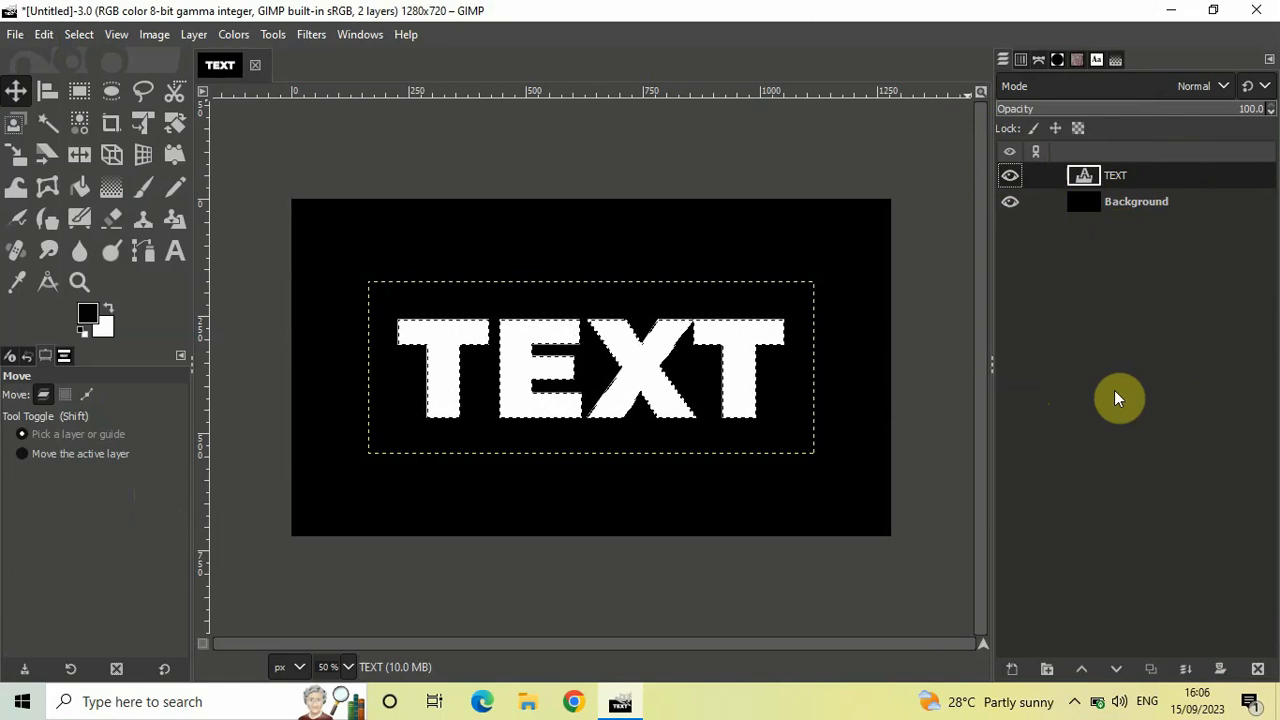
pyautogui.moveTo(1012, 668)
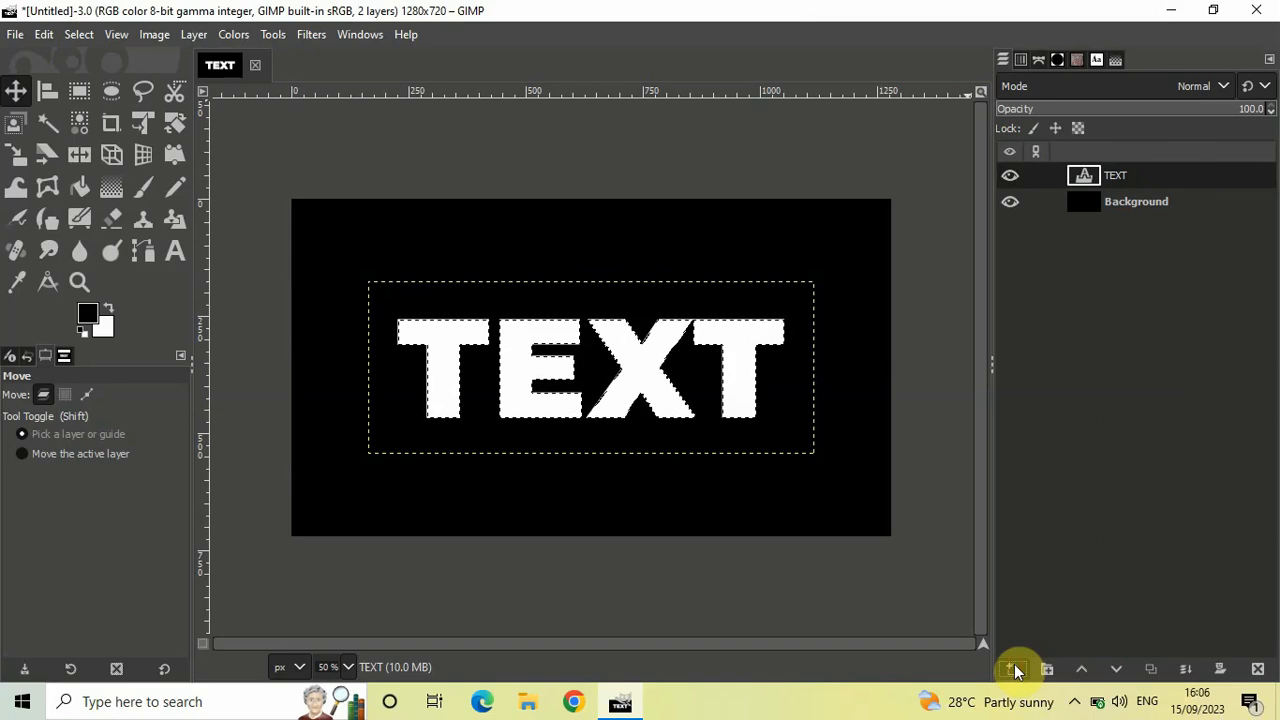
# - Start a new layer from the Layers panel, bringing up the New Layer dialog
pyautogui.click(1016, 668)
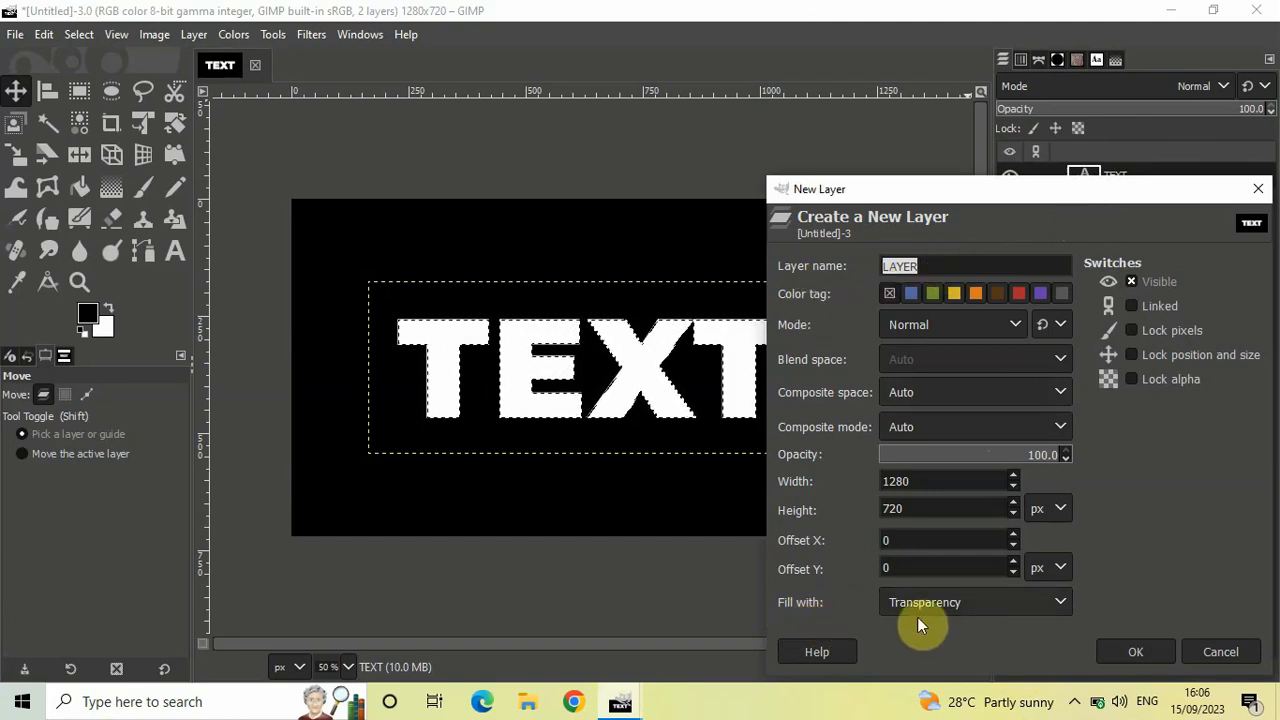
pyautogui.moveTo(1136, 652)
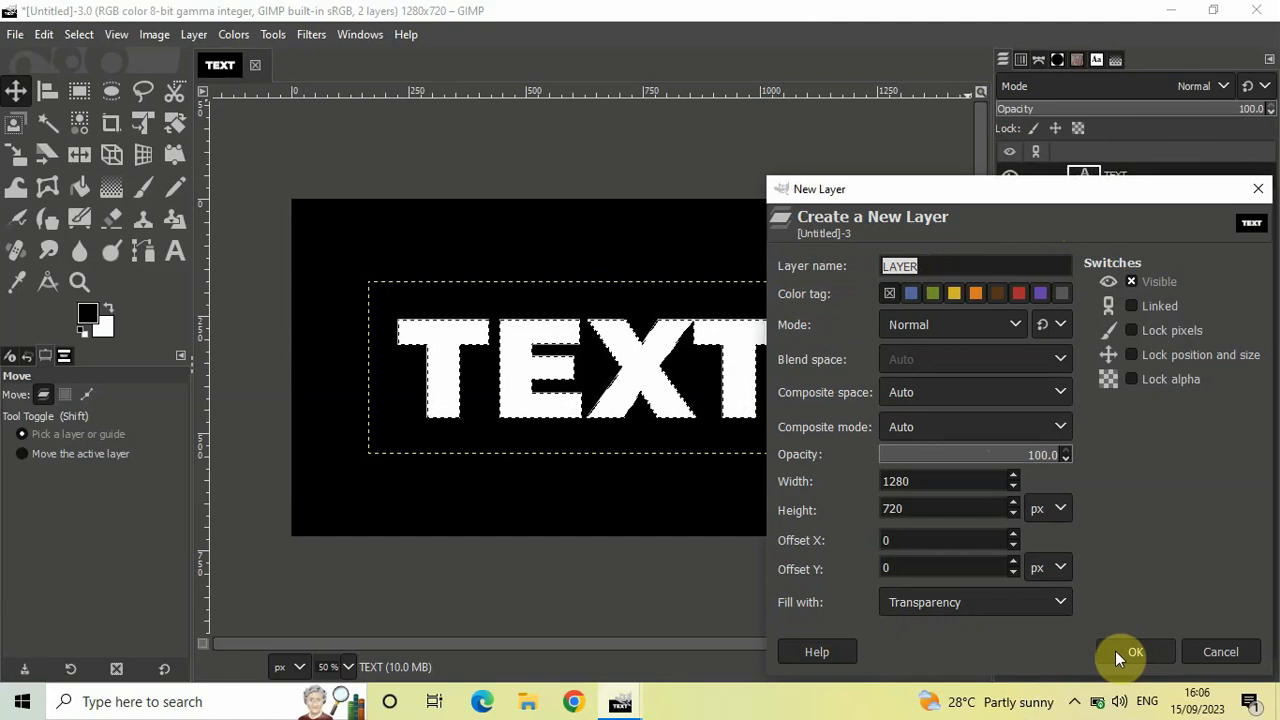
# - Confirm the transparent 1280×720 layer named LAYER above the TEXT layer
pyautogui.click(1136, 652)
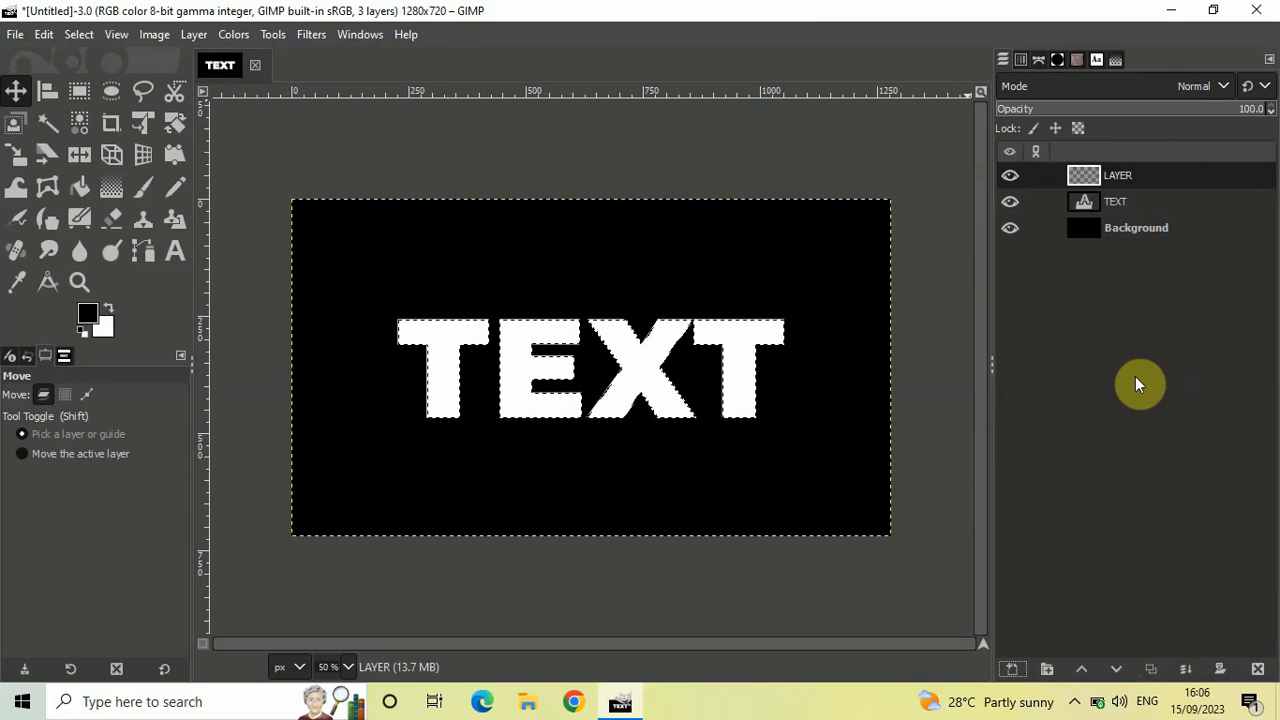
pyautogui.moveTo(272, 34)
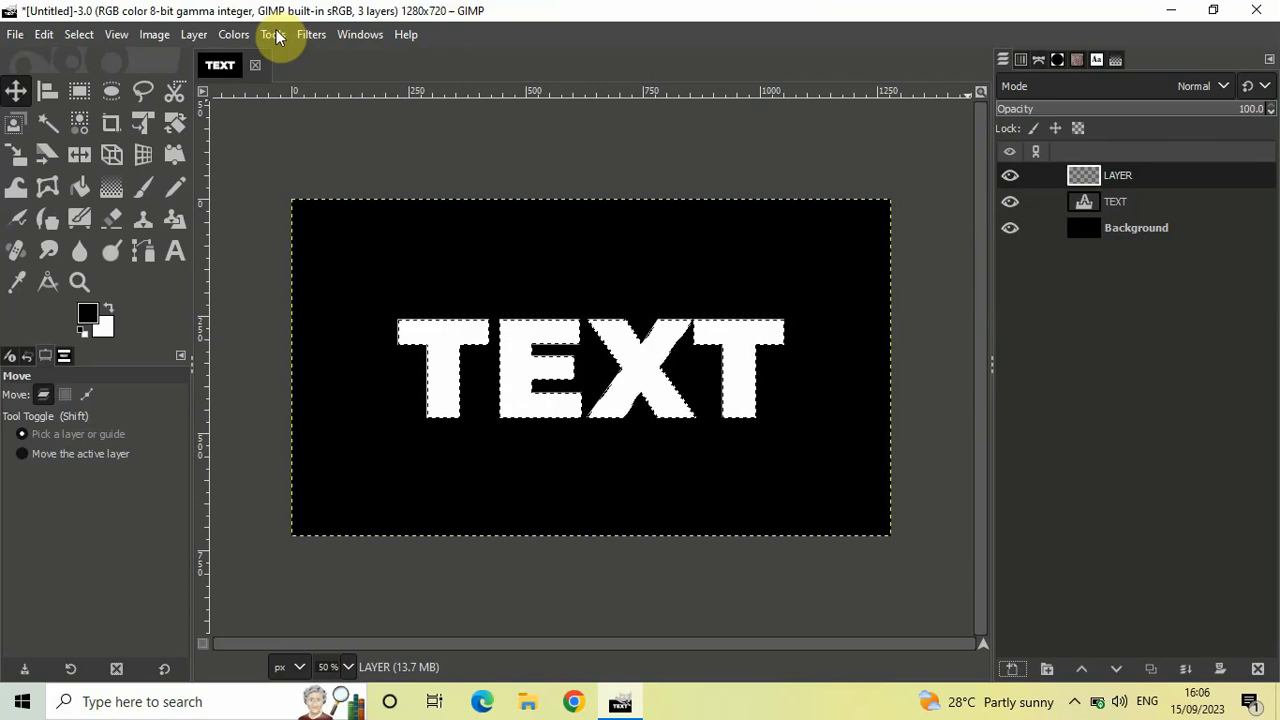
# - Activate the Gradient tool from Tools > Paint Tools
pyautogui.click(272, 34)
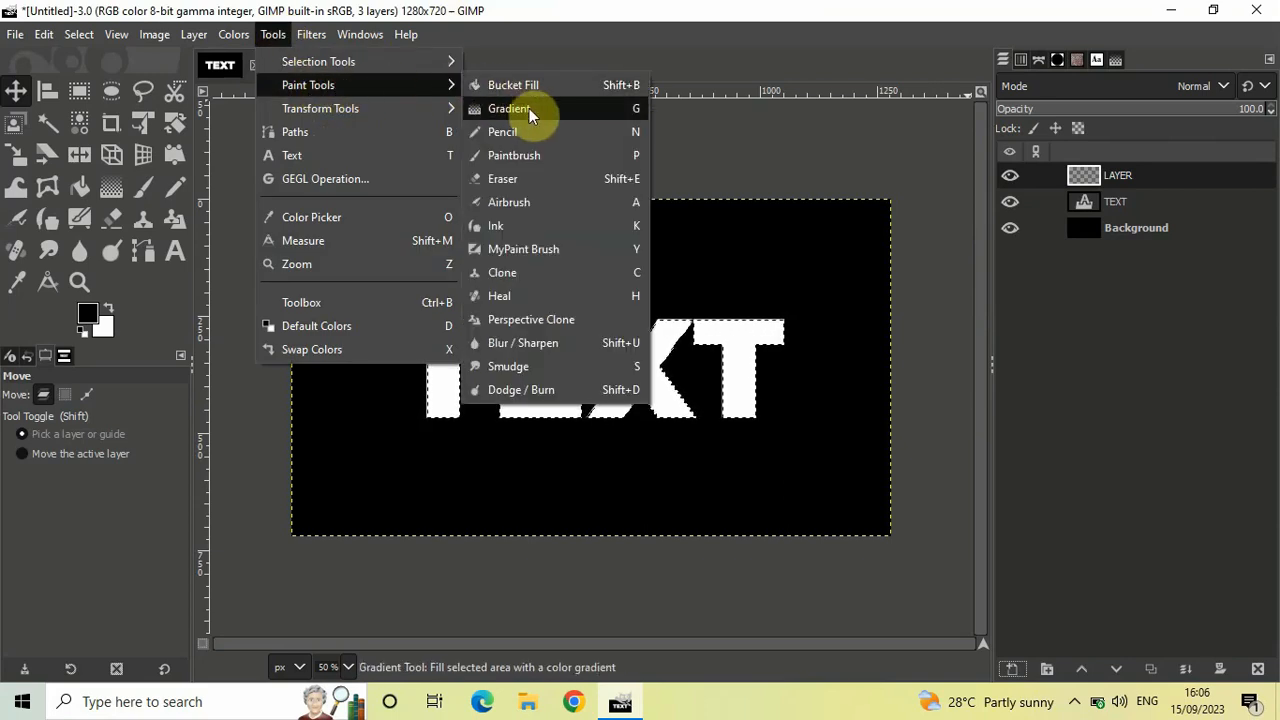
pyautogui.moveTo(550, 112)
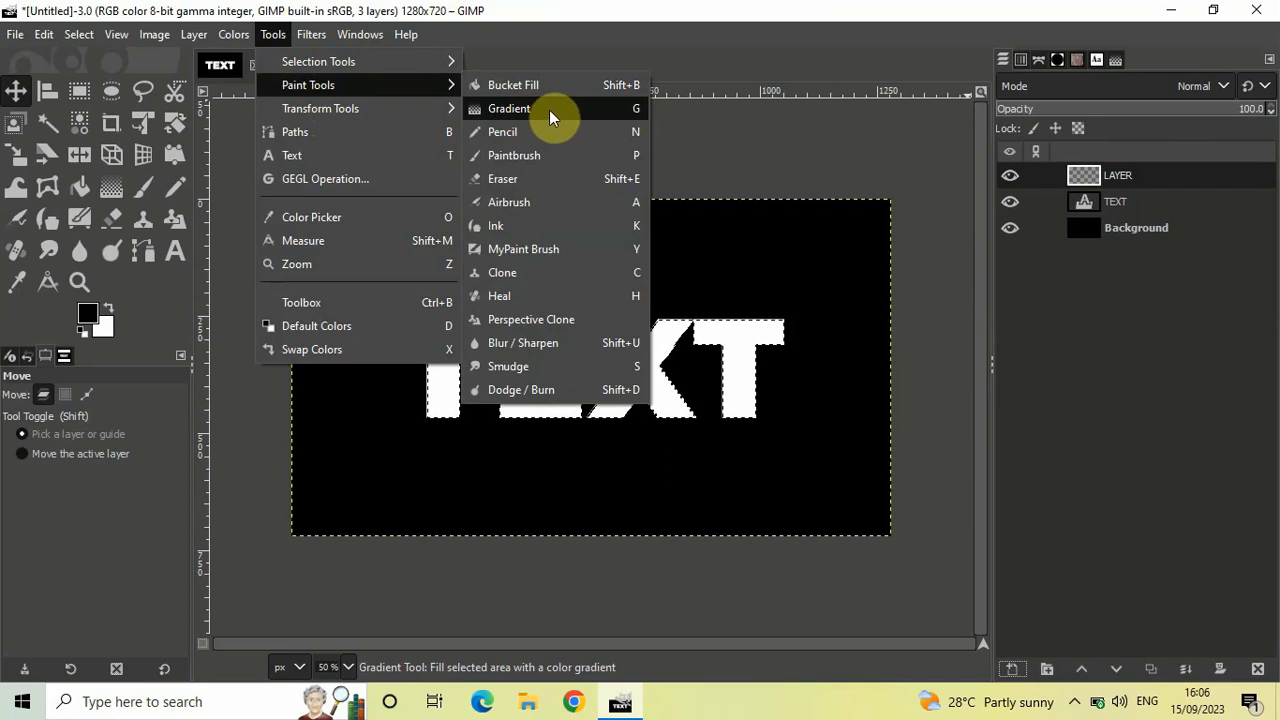
pyautogui.click(508, 108)
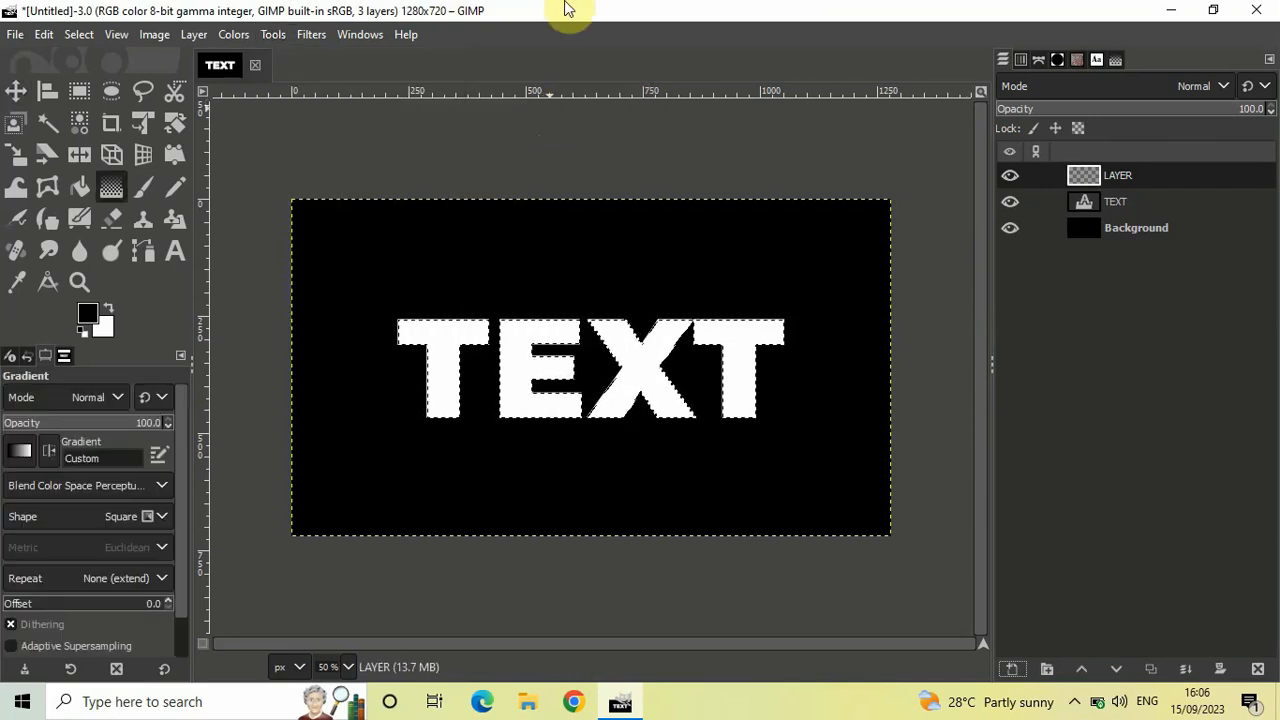
pyautogui.moveTo(80, 378)
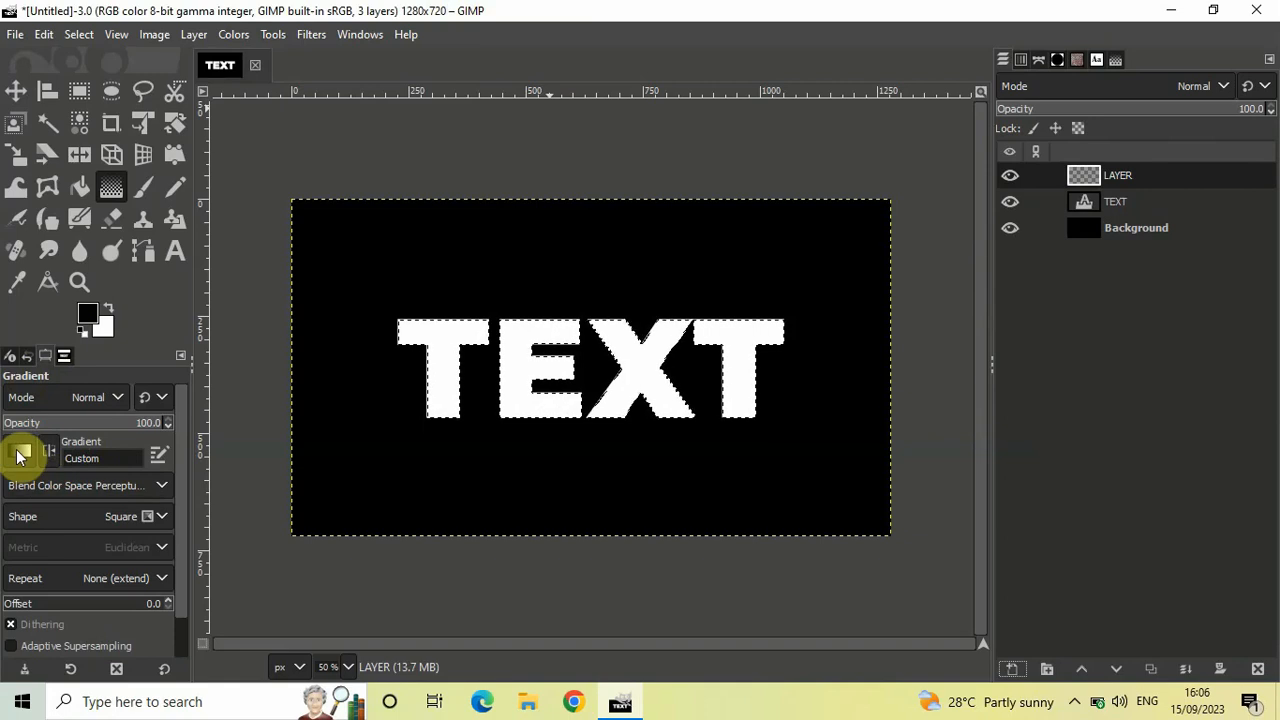
# - Choose the FG to BG (HSV clockwise hue) gradient and set its shape to Linear
pyautogui.click(18, 456)
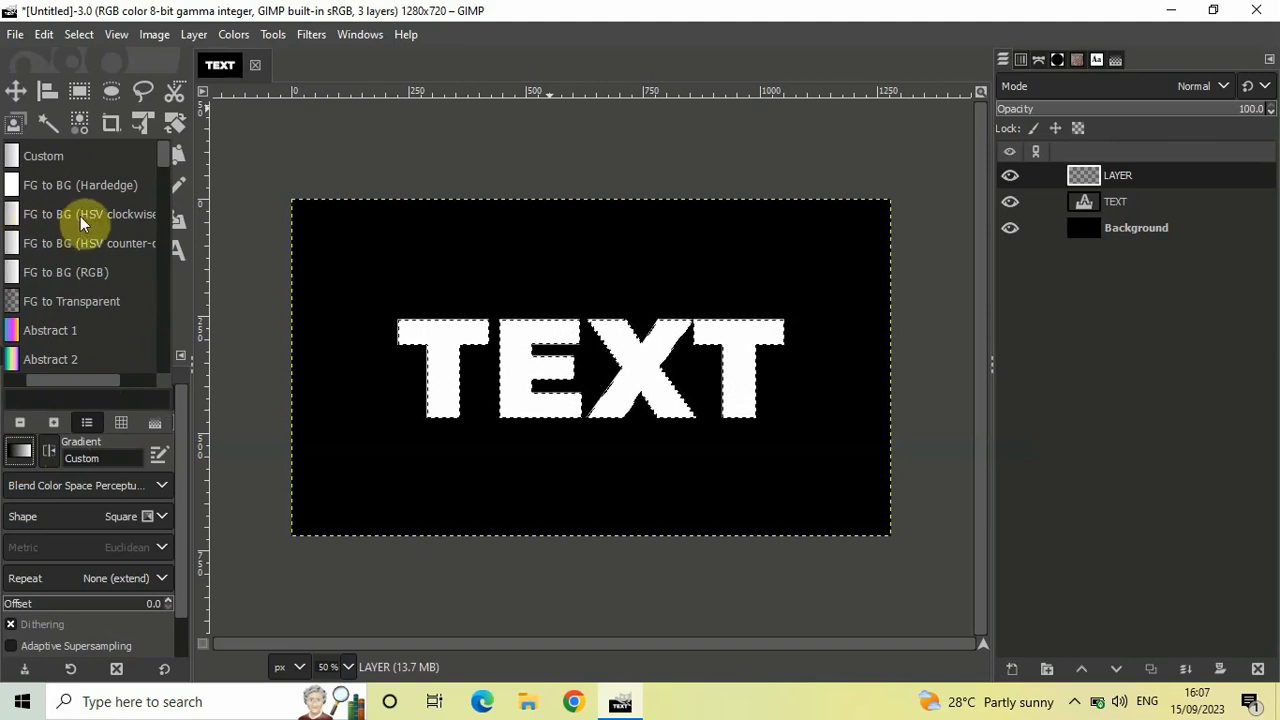
pyautogui.moveTo(104, 384)
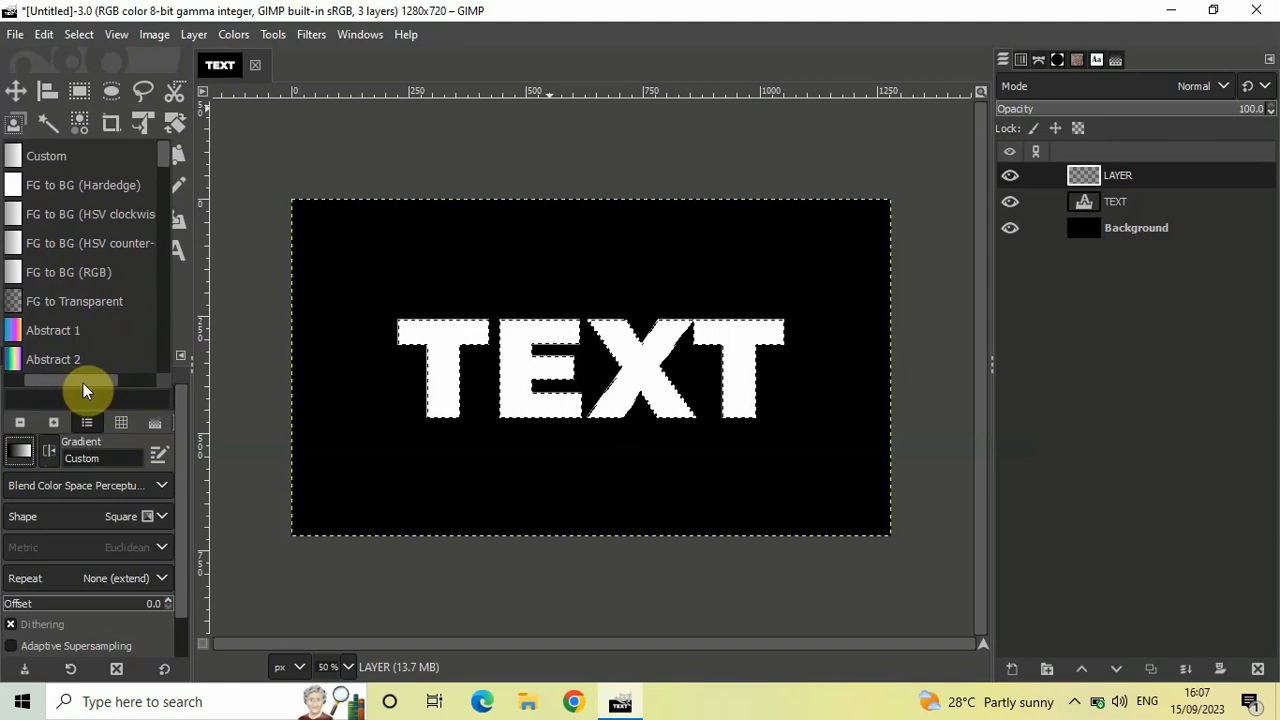
pyautogui.moveTo(56, 214)
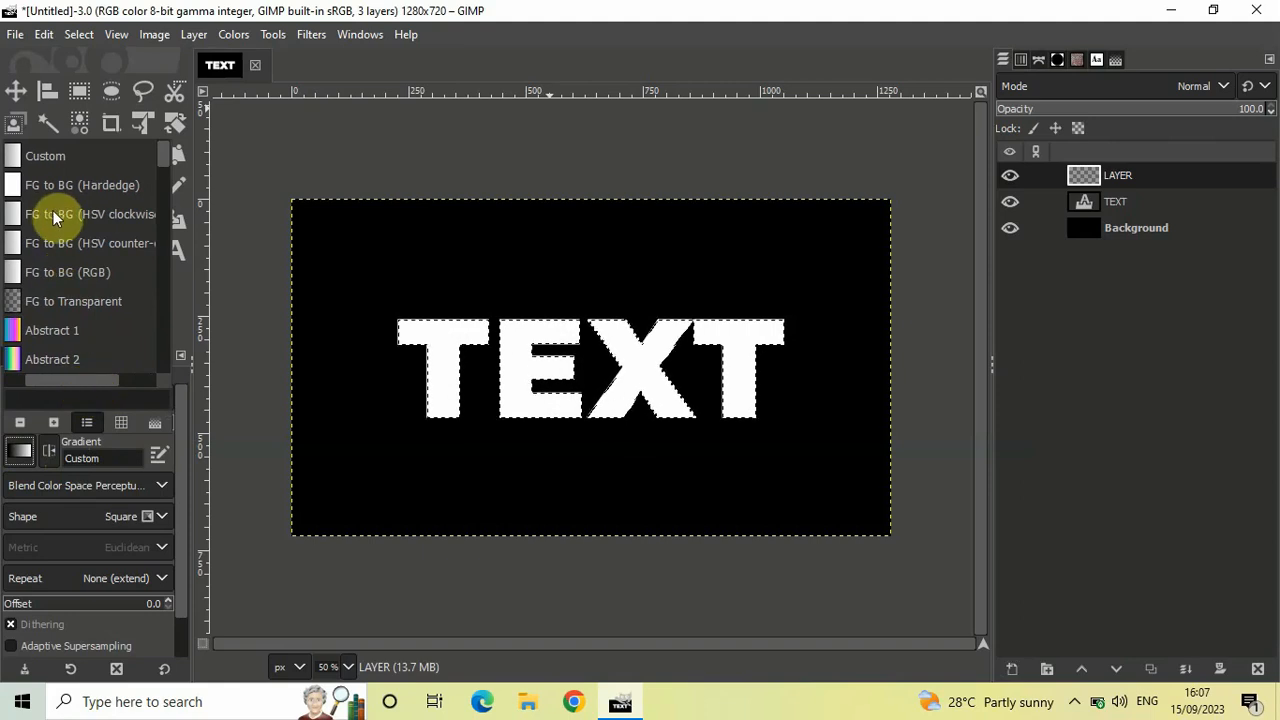
pyautogui.moveTo(60, 388)
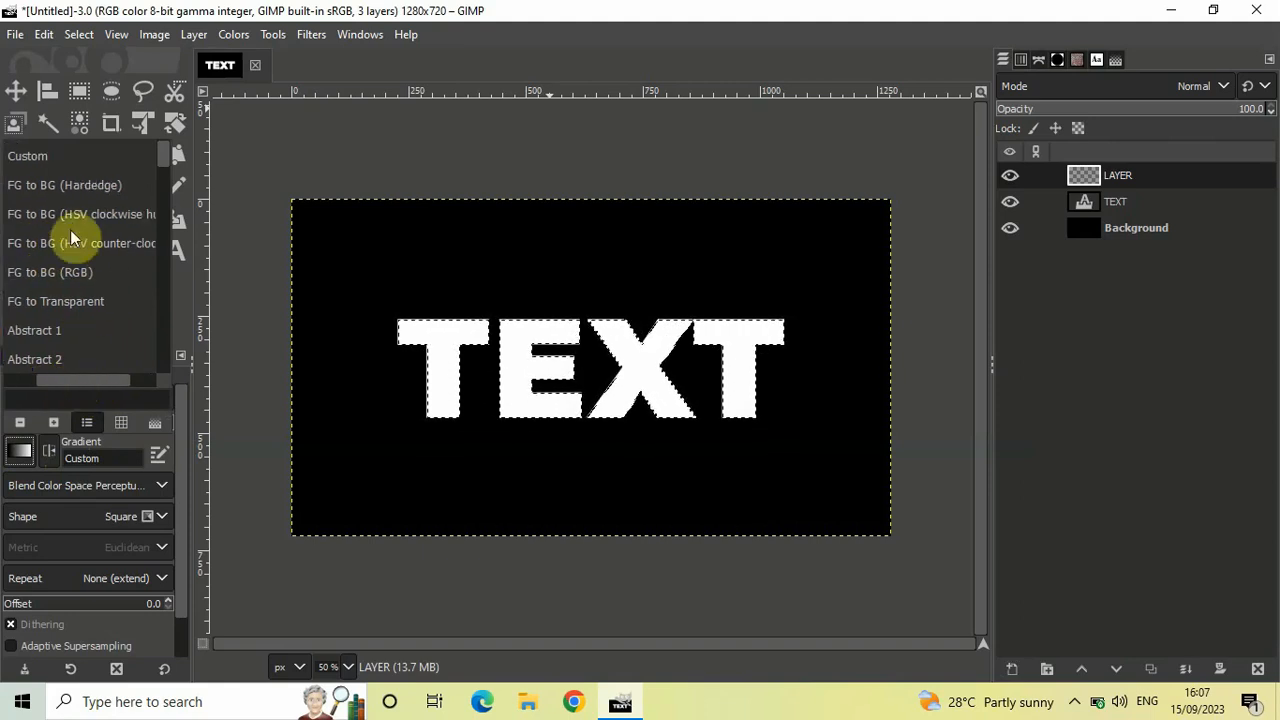
pyautogui.moveTo(68, 222)
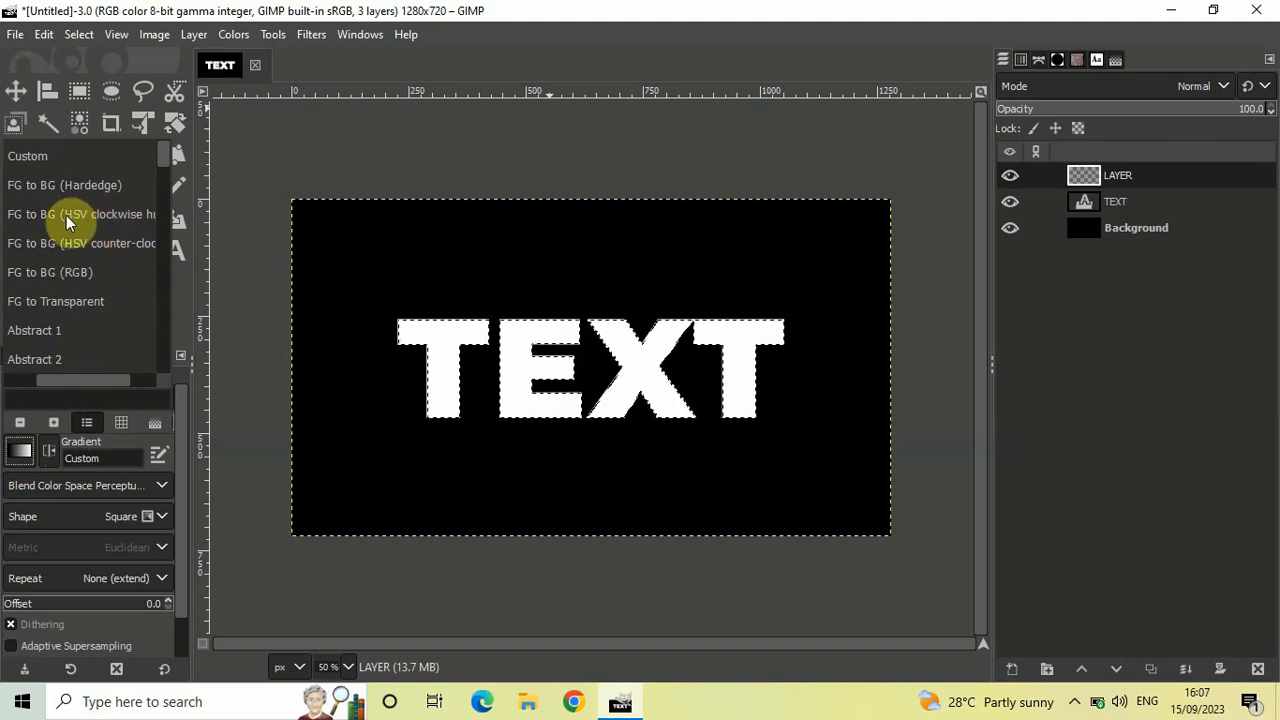
pyautogui.click(70, 214)
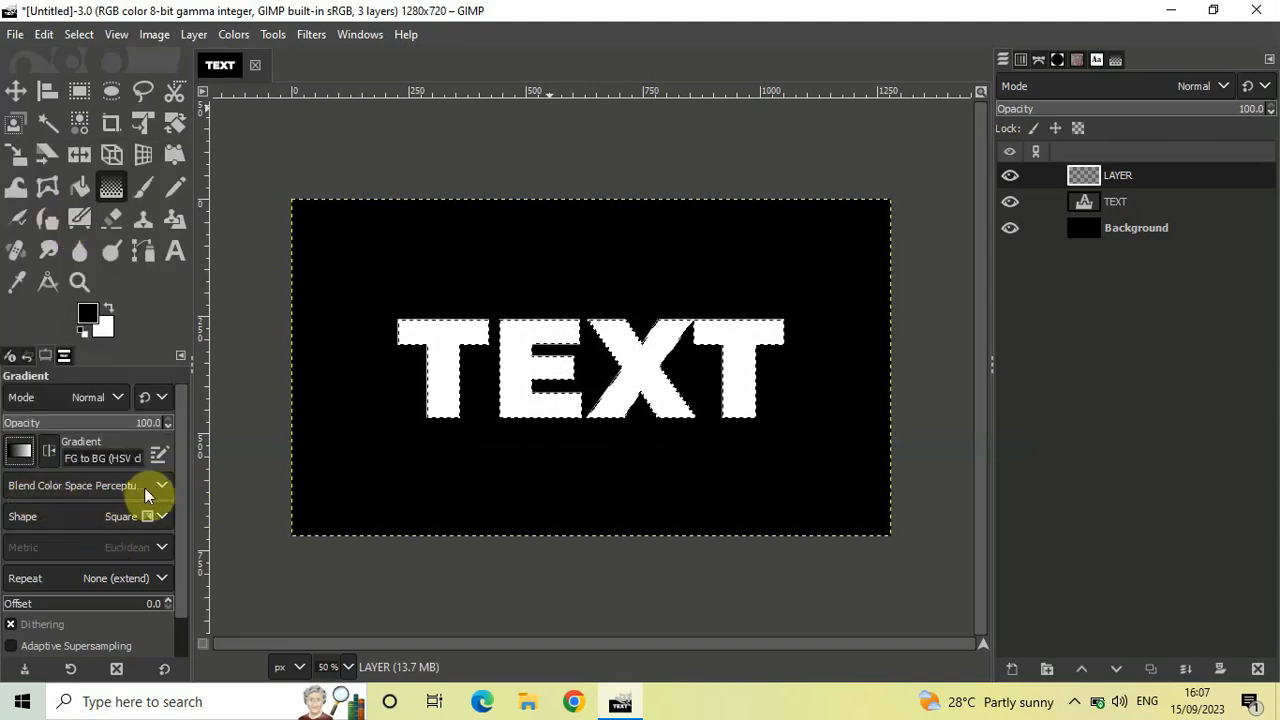
pyautogui.click(160, 486)
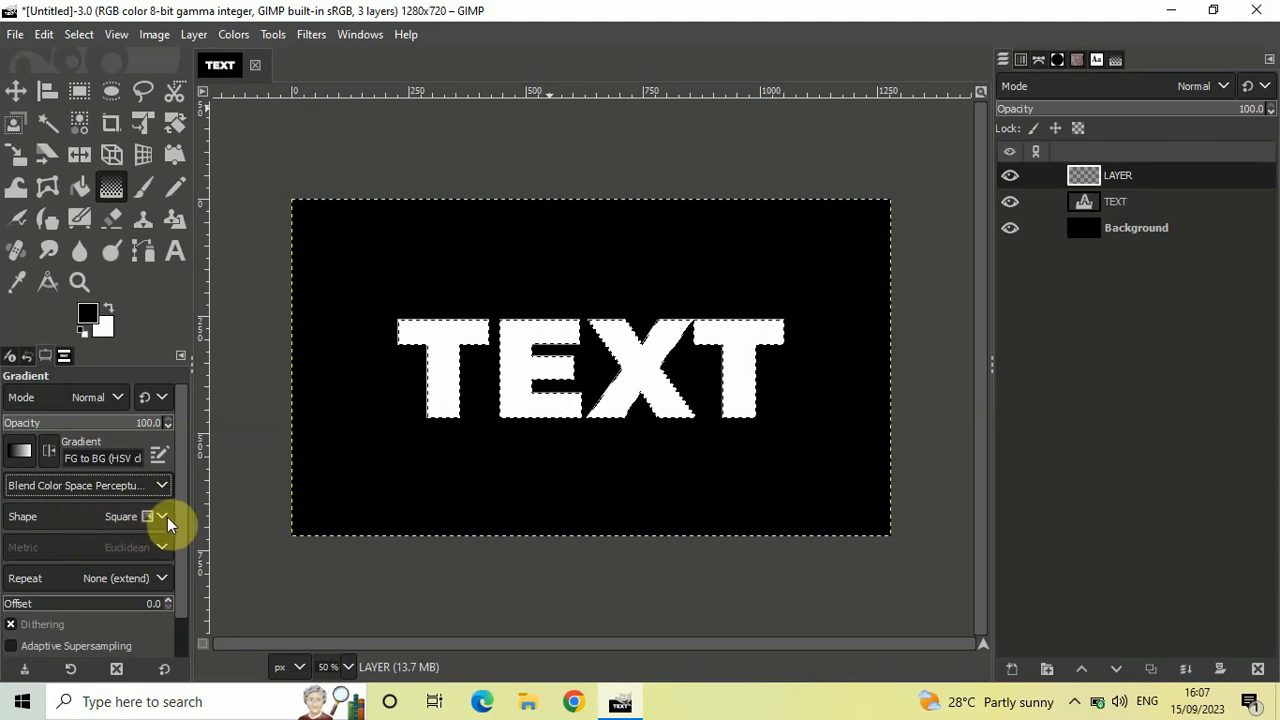
pyautogui.click(160, 516)
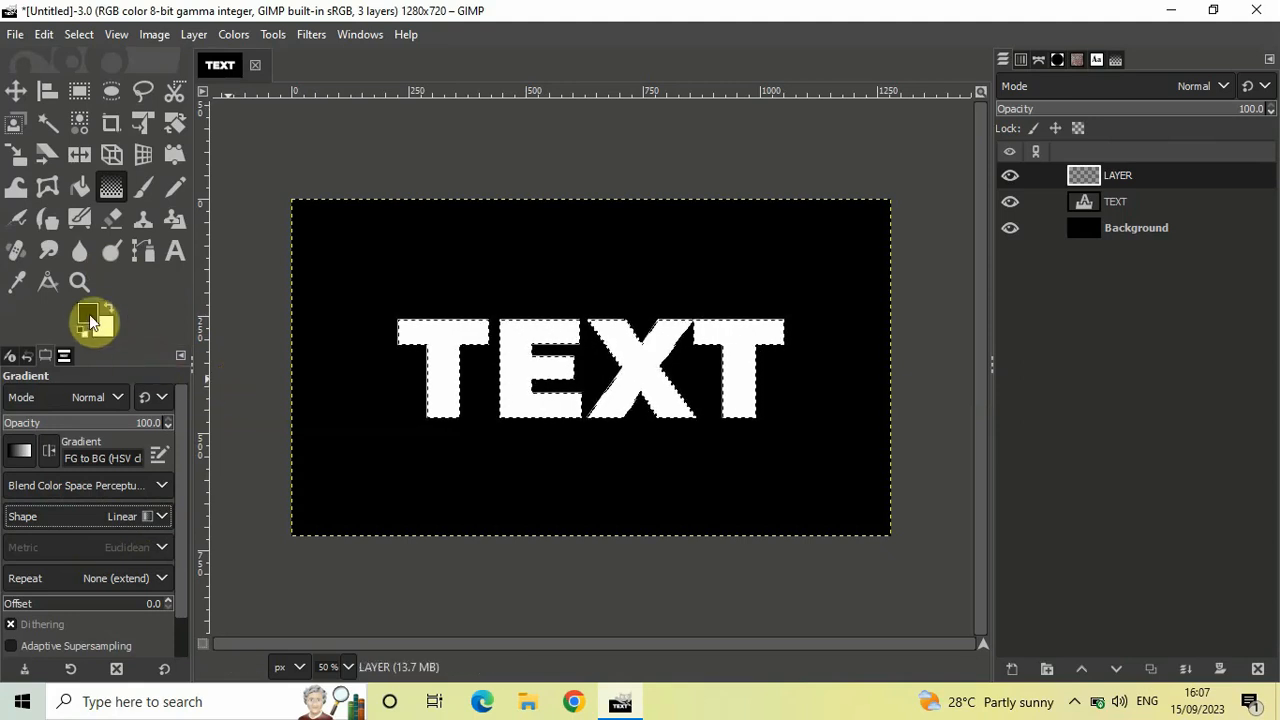
pyautogui.moveTo(108, 330)
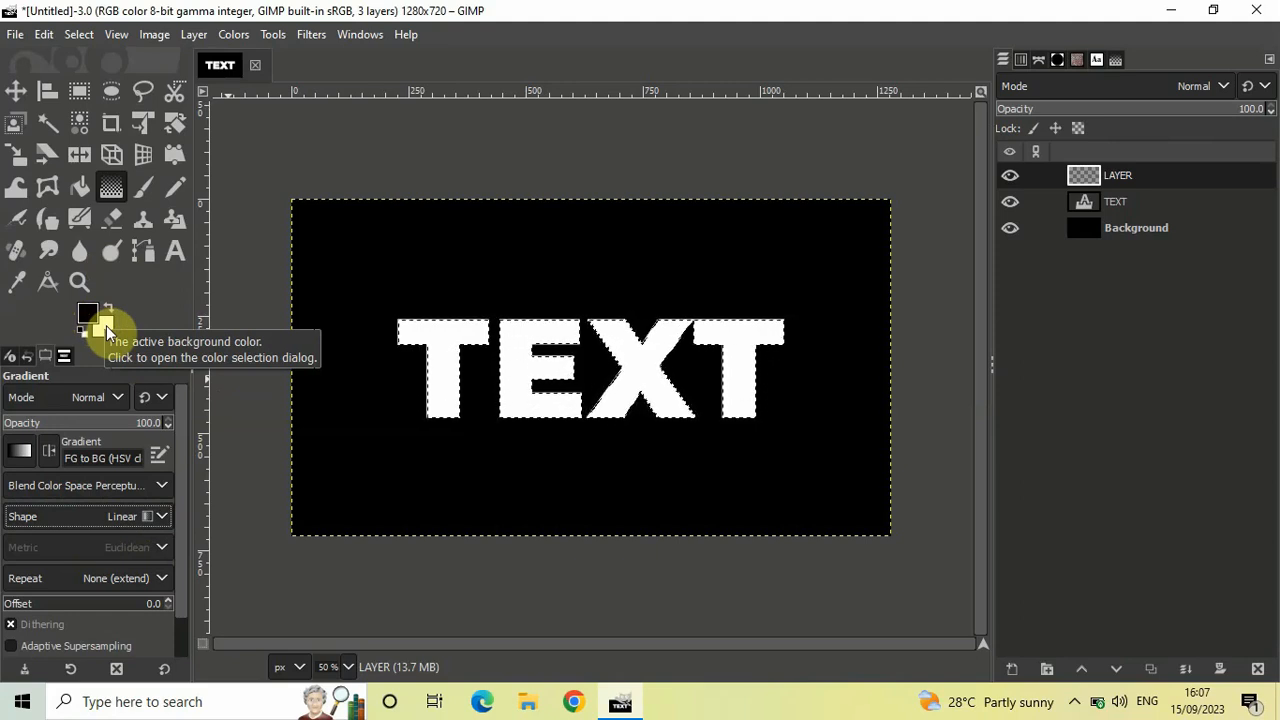
pyautogui.moveTo(90, 320)
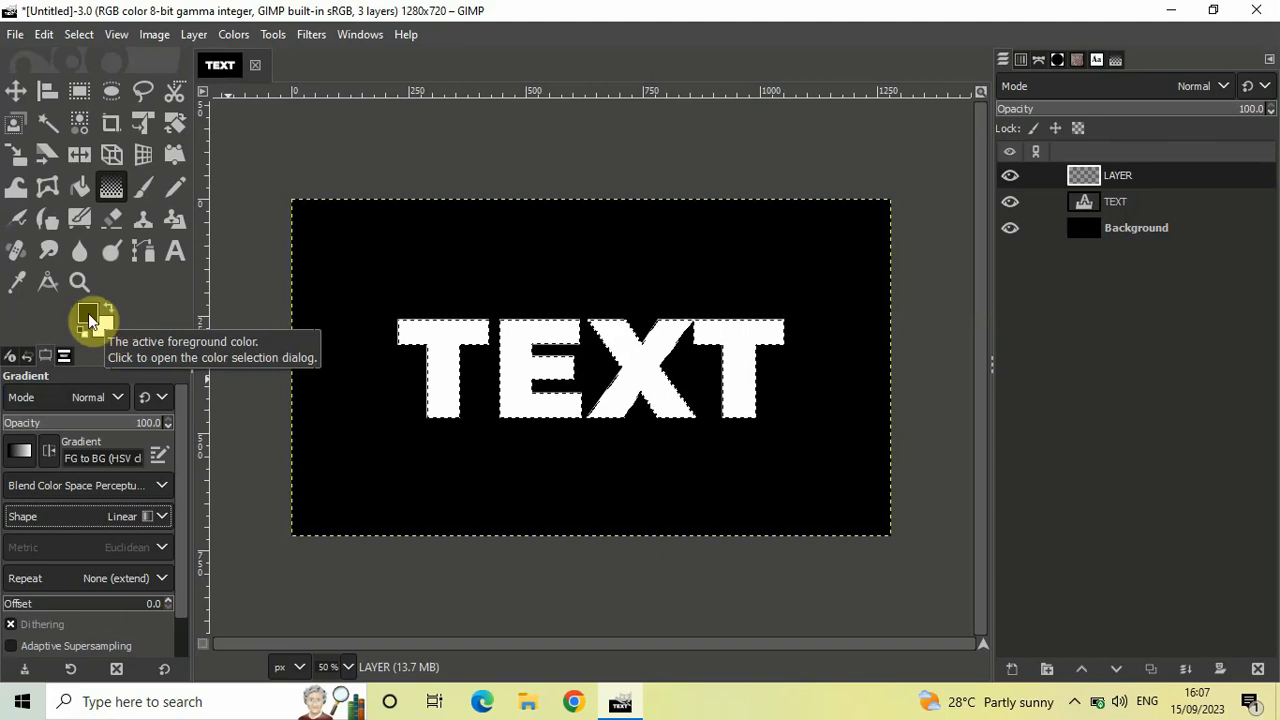
# - Set the foreground colour to pale pink and the background colour to dark red
pyautogui.click(88, 320)
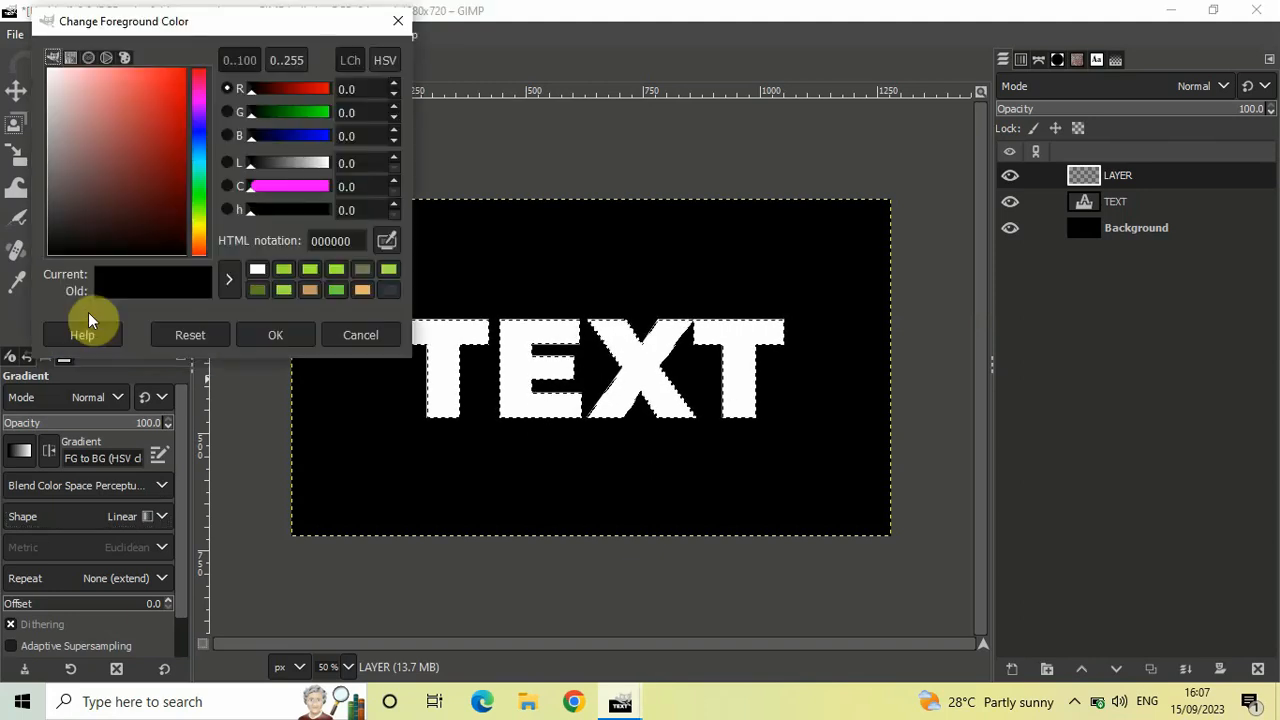
pyautogui.click(142, 110)
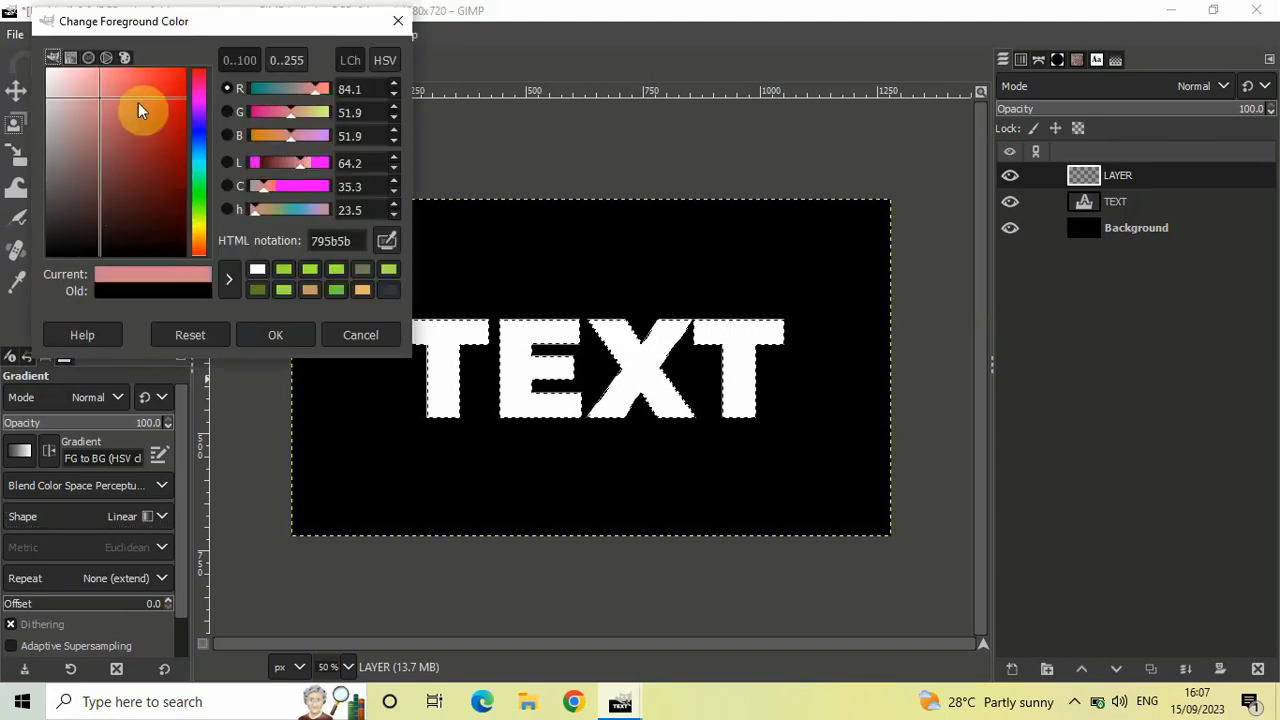
pyautogui.click(80, 96)
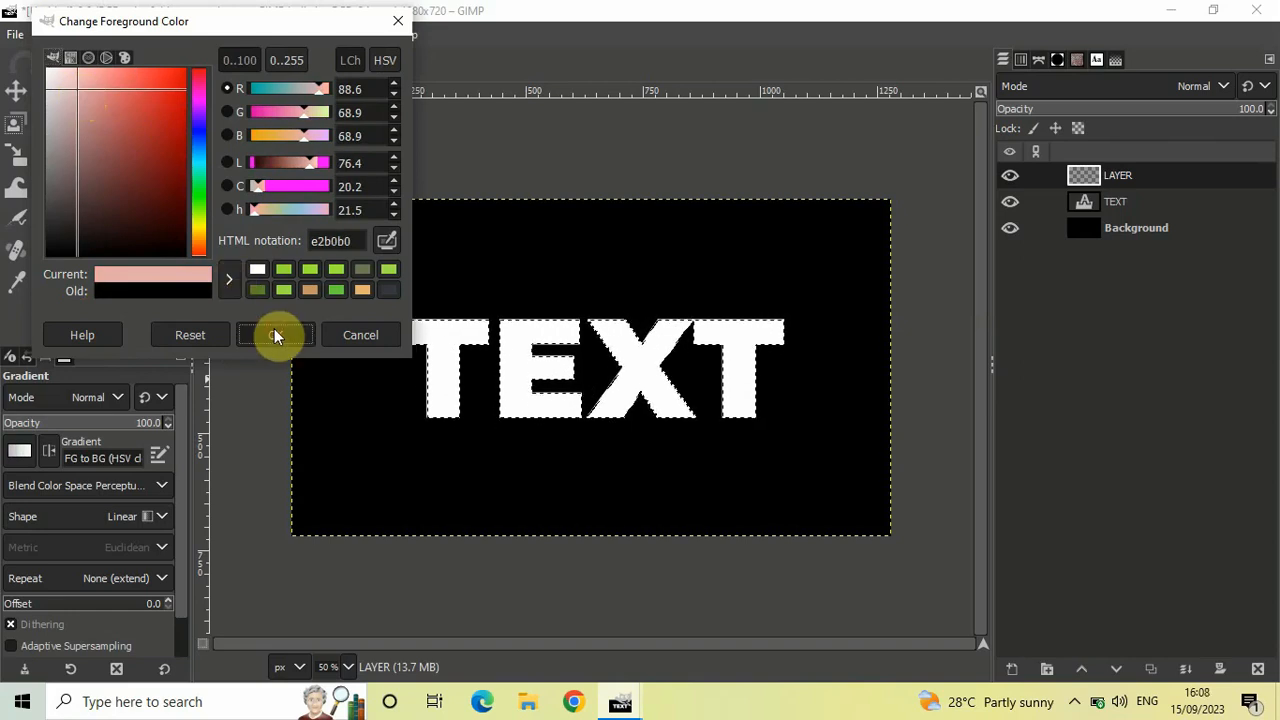
pyautogui.click(276, 334)
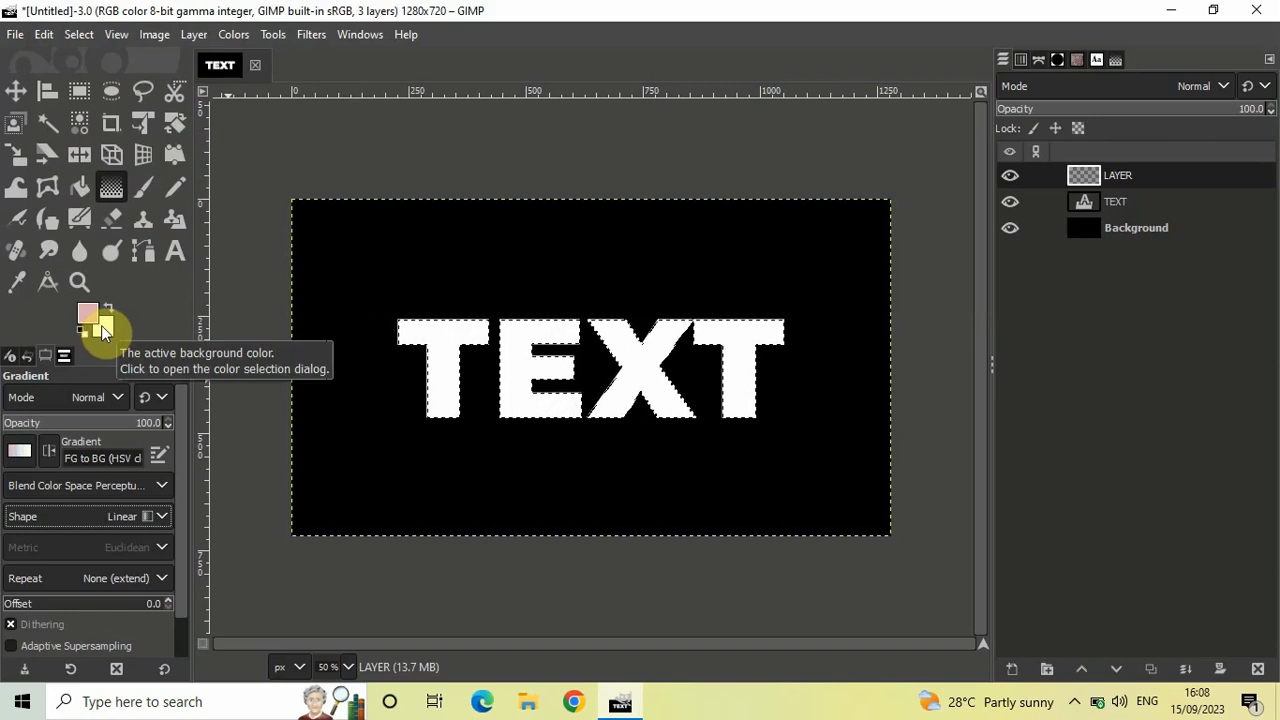
pyautogui.click(88, 312)
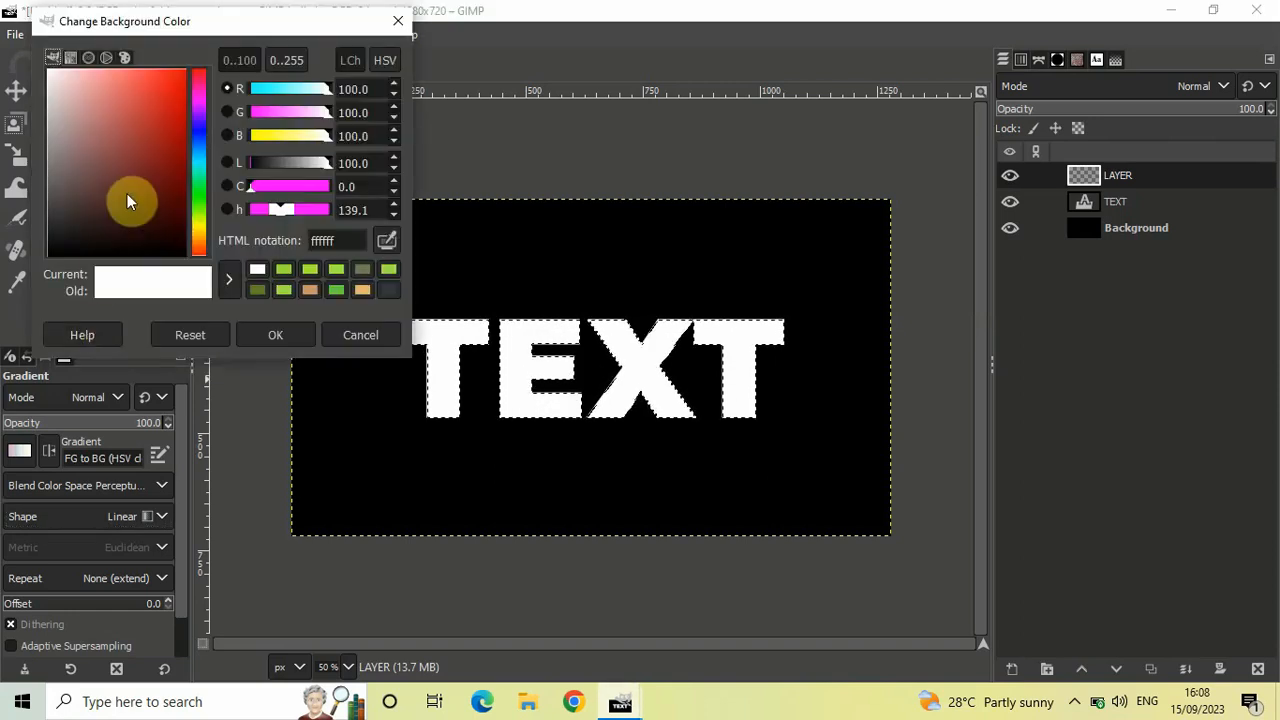
pyautogui.click(170, 198)
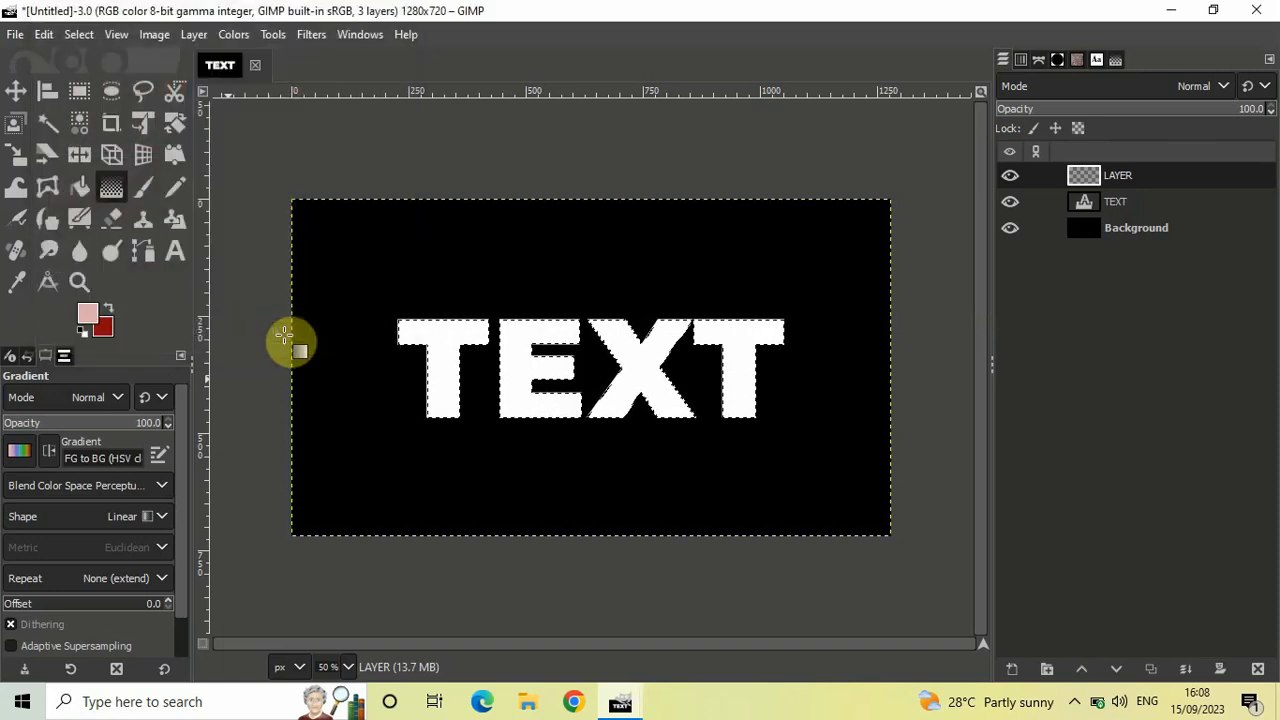
pyautogui.moveTo(256, 360)
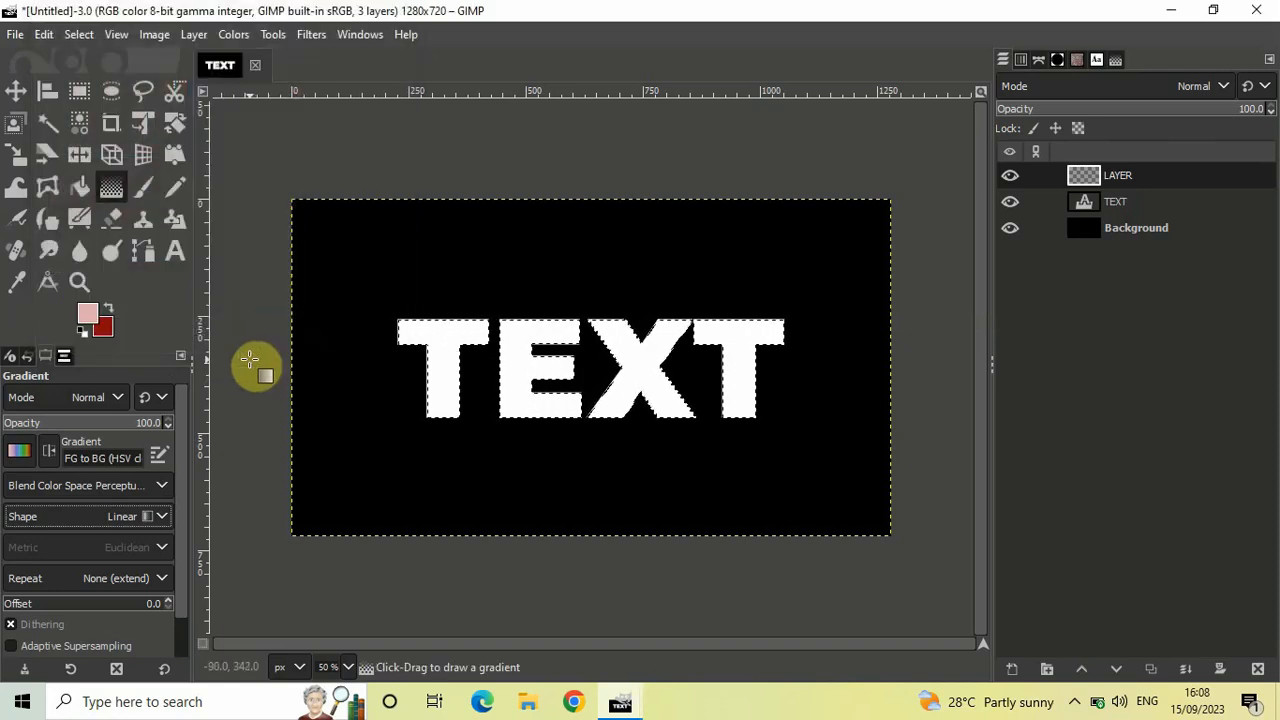
pyautogui.moveTo(320, 372)
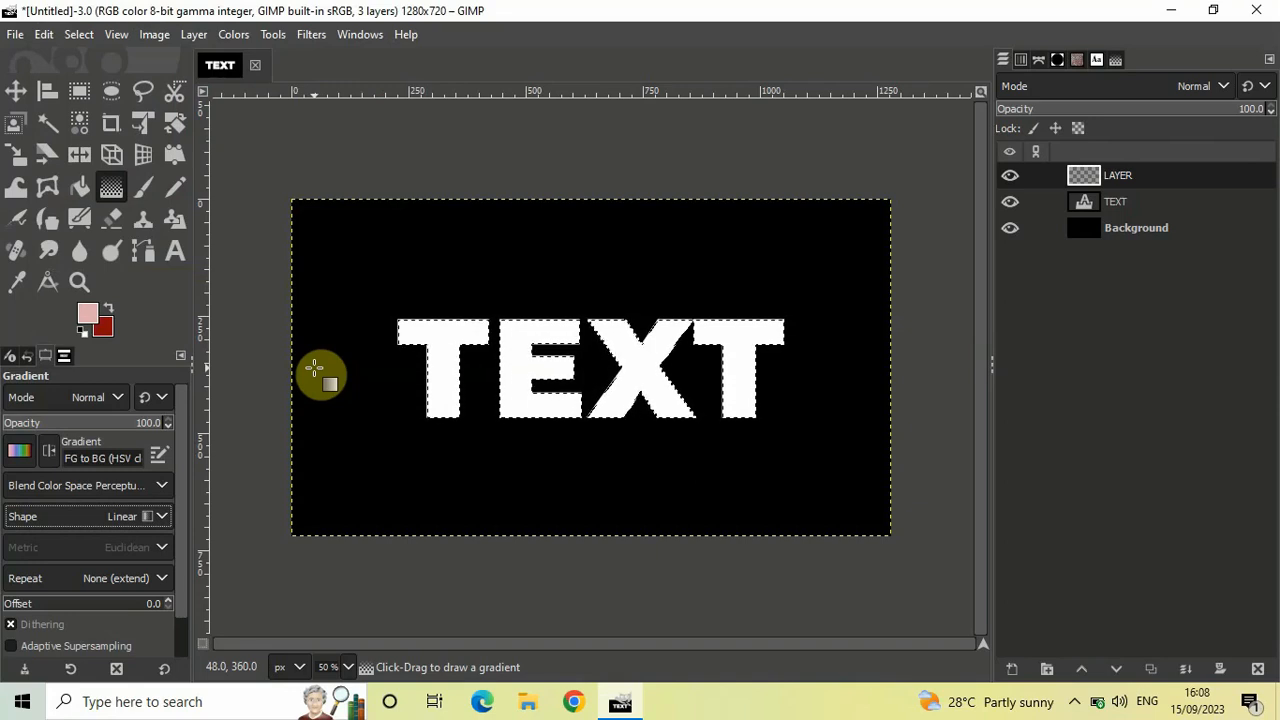
# - Drag the gradient horizontally from left of TEXT to its right, giving pink-to-green letters
pyautogui.moveTo(320, 372); pyautogui.dragTo(626, 380)
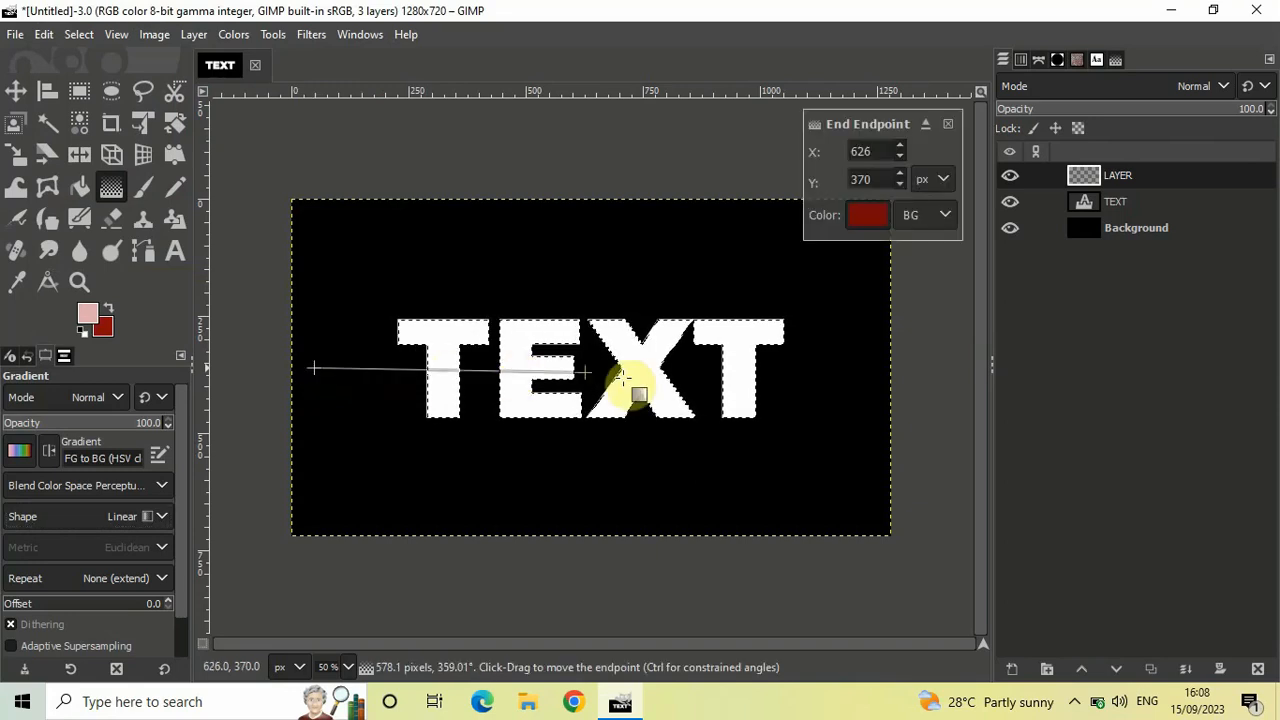
pyautogui.moveTo(640, 392); pyautogui.dragTo(876, 364)
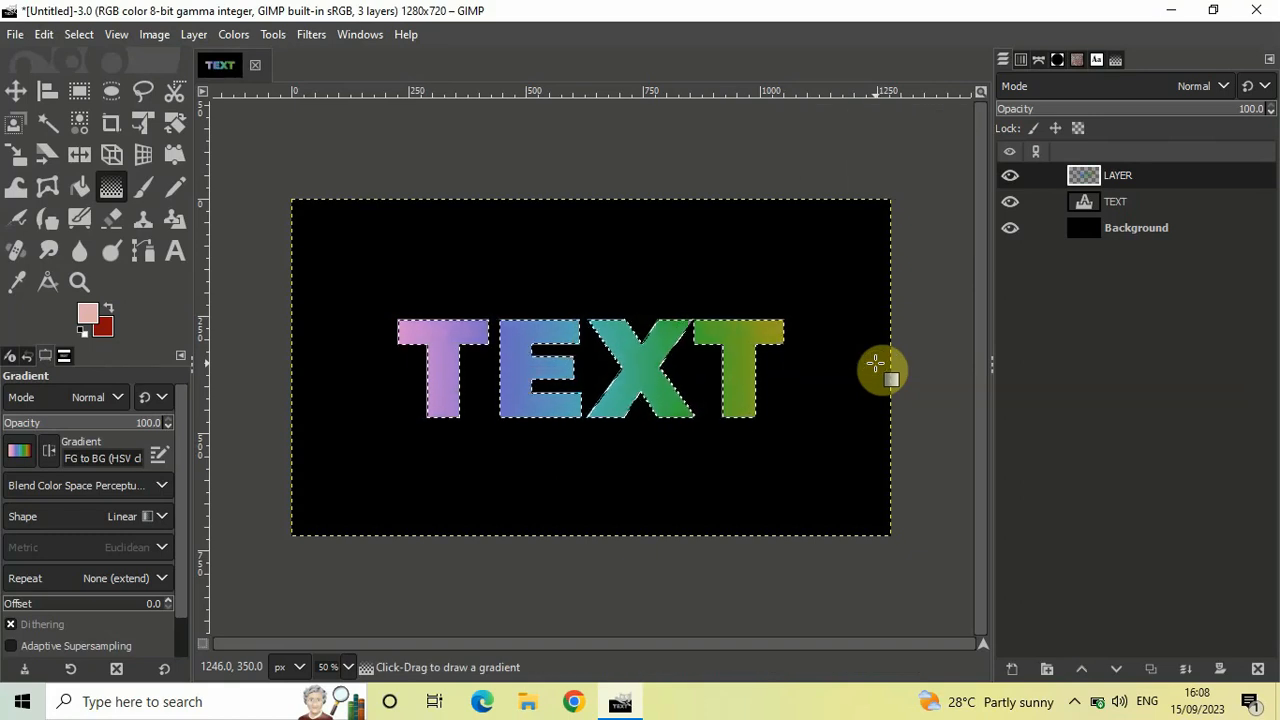
pyautogui.moveTo(736, 110)
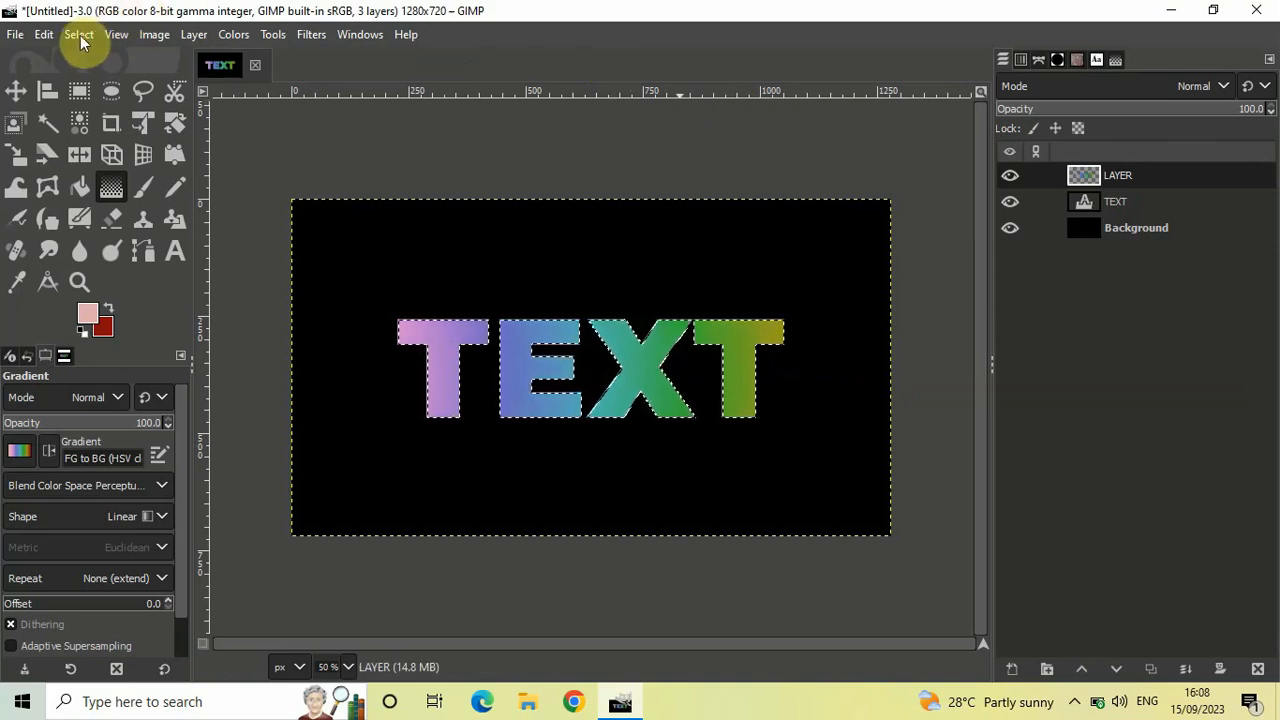
# - Clear the selection with Select > None, leaving the gradient letters unmarked
pyautogui.click(78, 34)
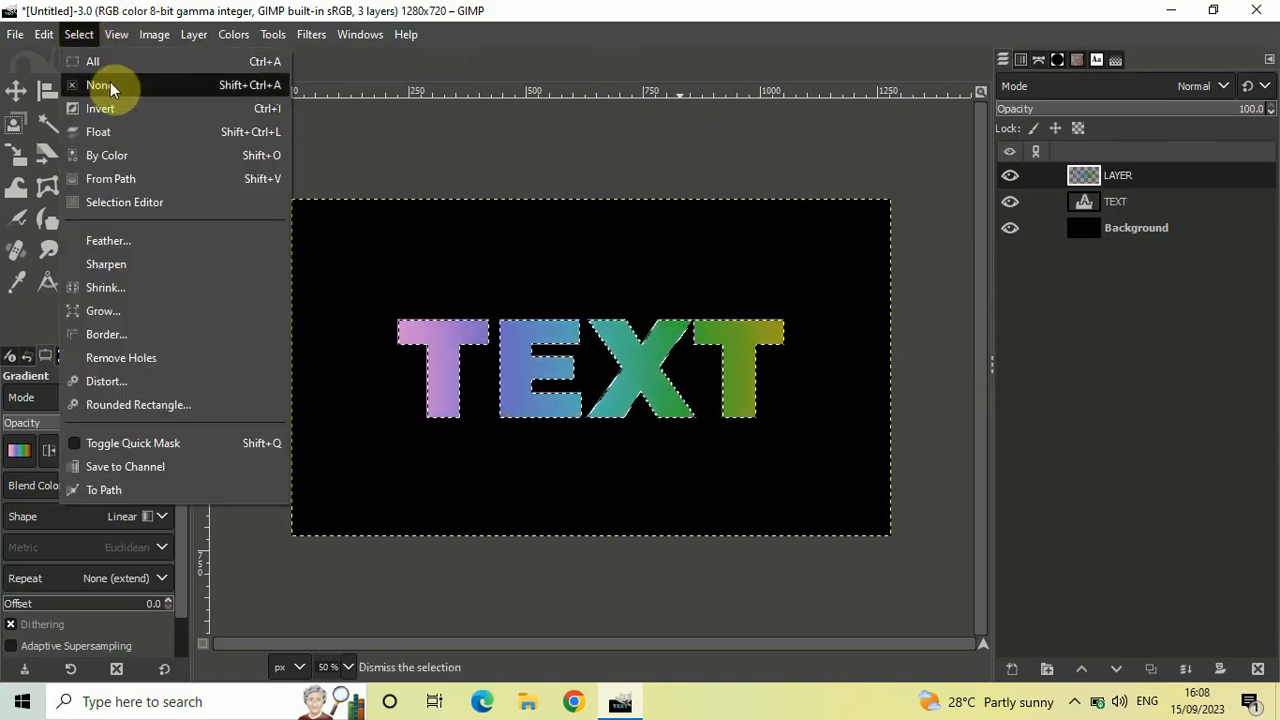
pyautogui.click(100, 84)
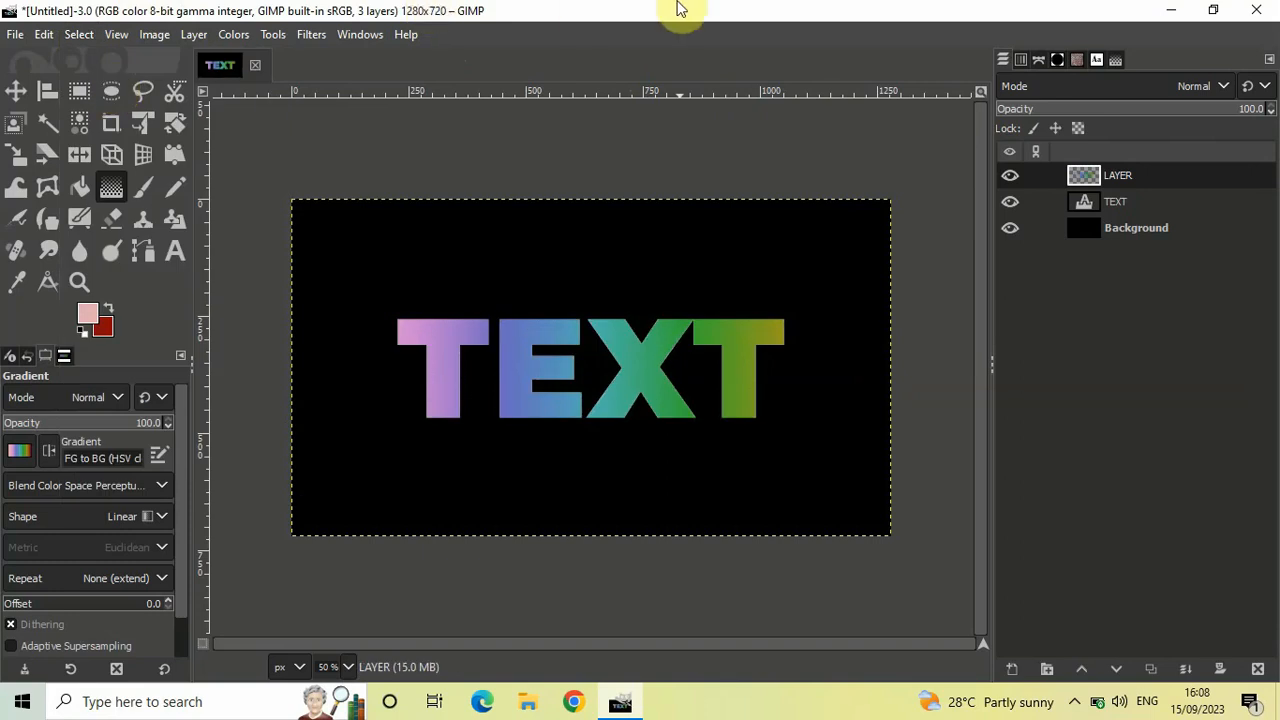